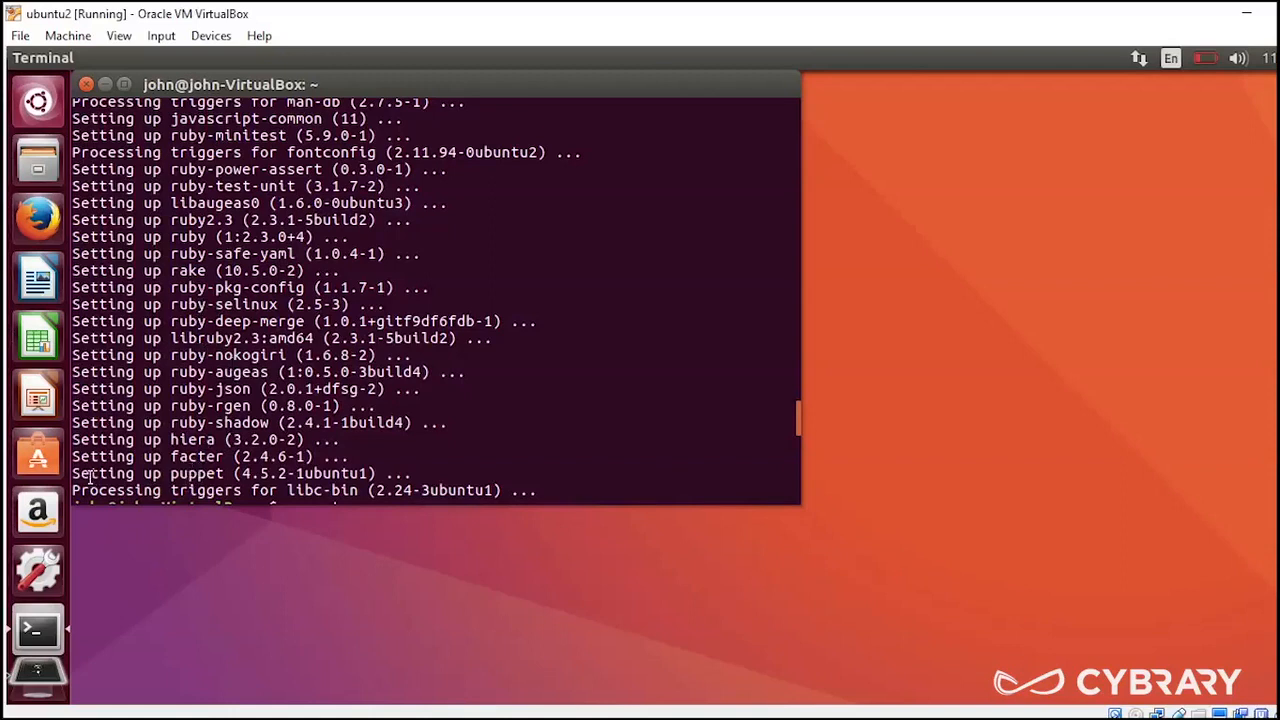
{"action": "mouse_move", "coordinate": [600, 440]}
{"action": "type", "text": "puppet help"}
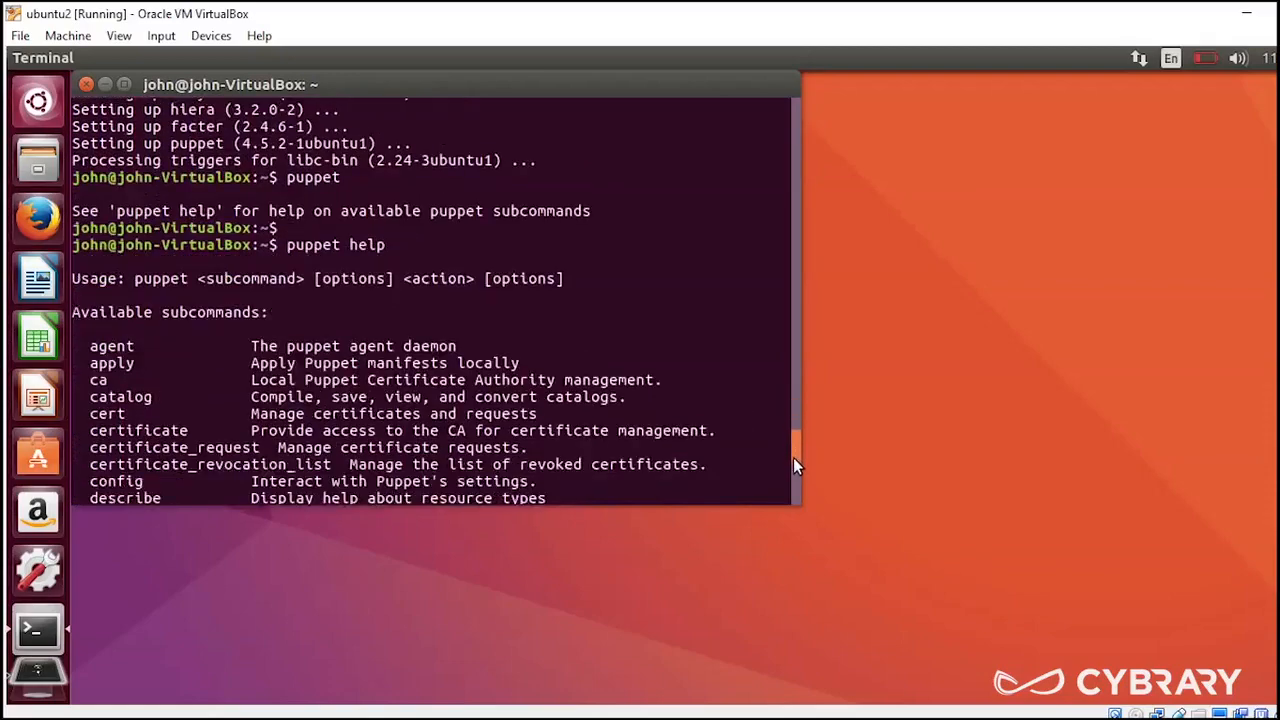
Step: Scroll the output and run 'puppet help' to list Puppet 4.5.2's subcommands
{"action": "scroll", "scroll_direction": "down", "scroll_amount": 3}
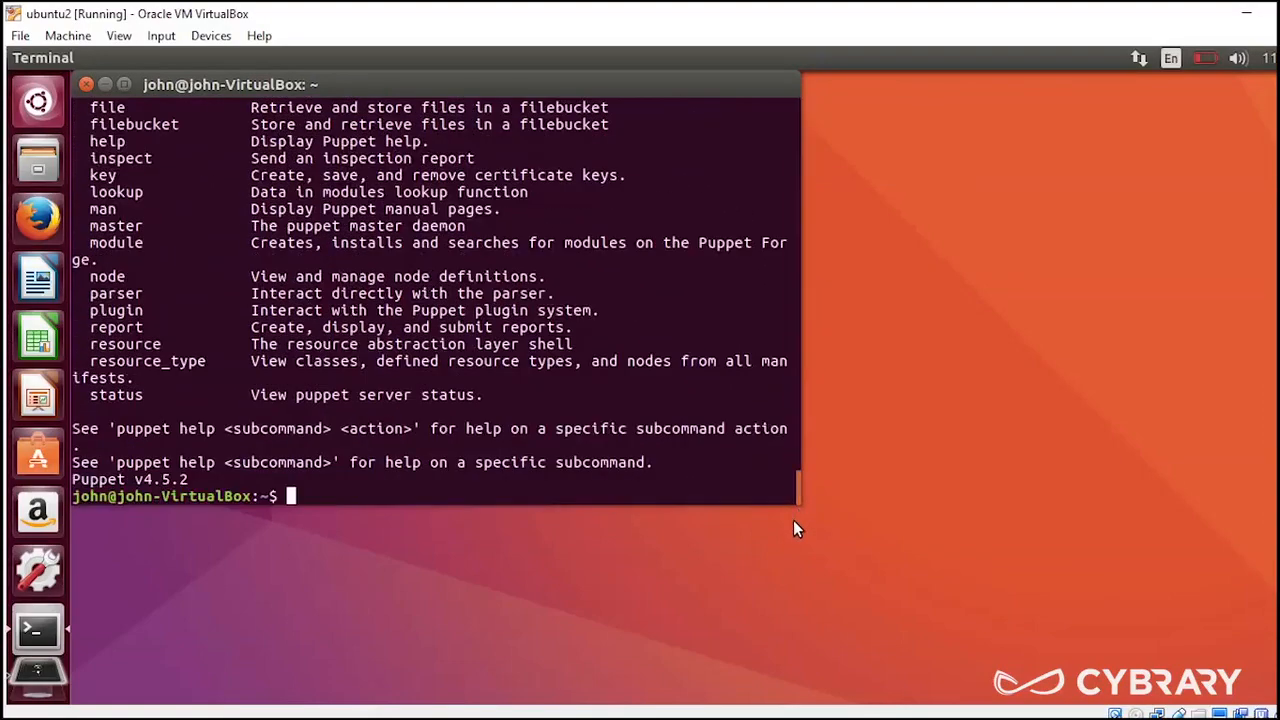
{"action": "type", "text": "puppet"}
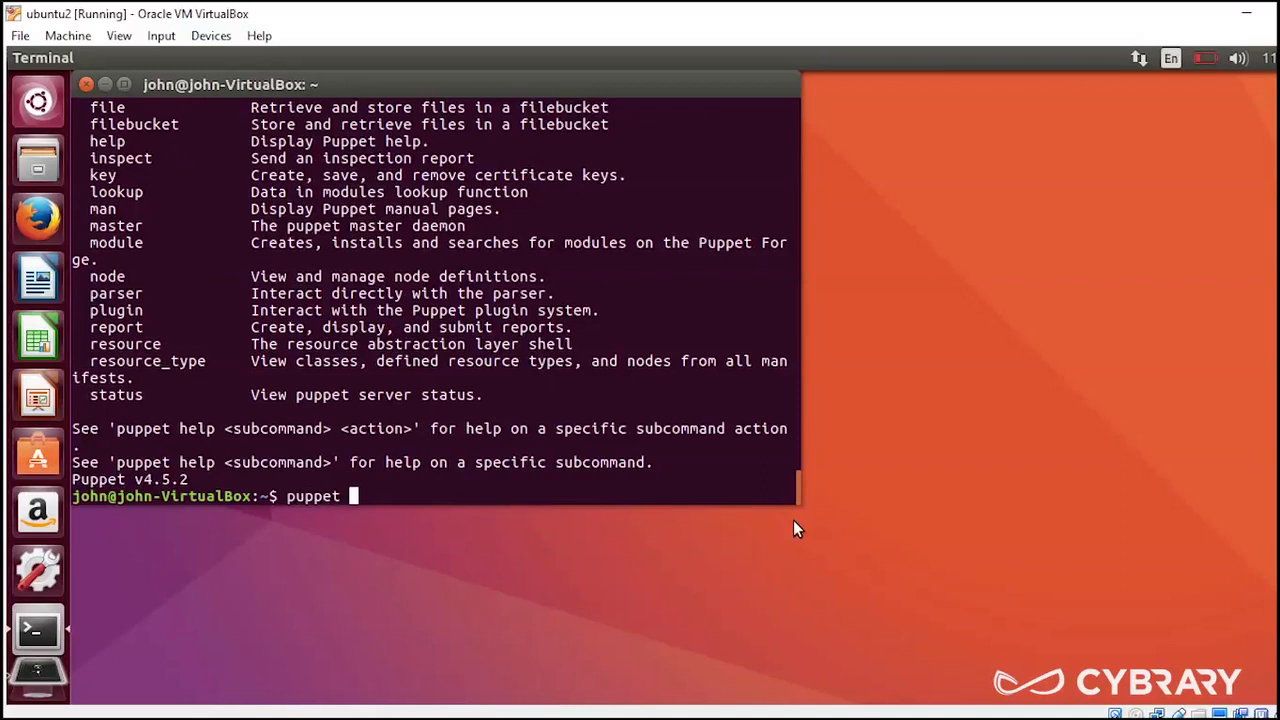
{"action": "type", "text": "help"}
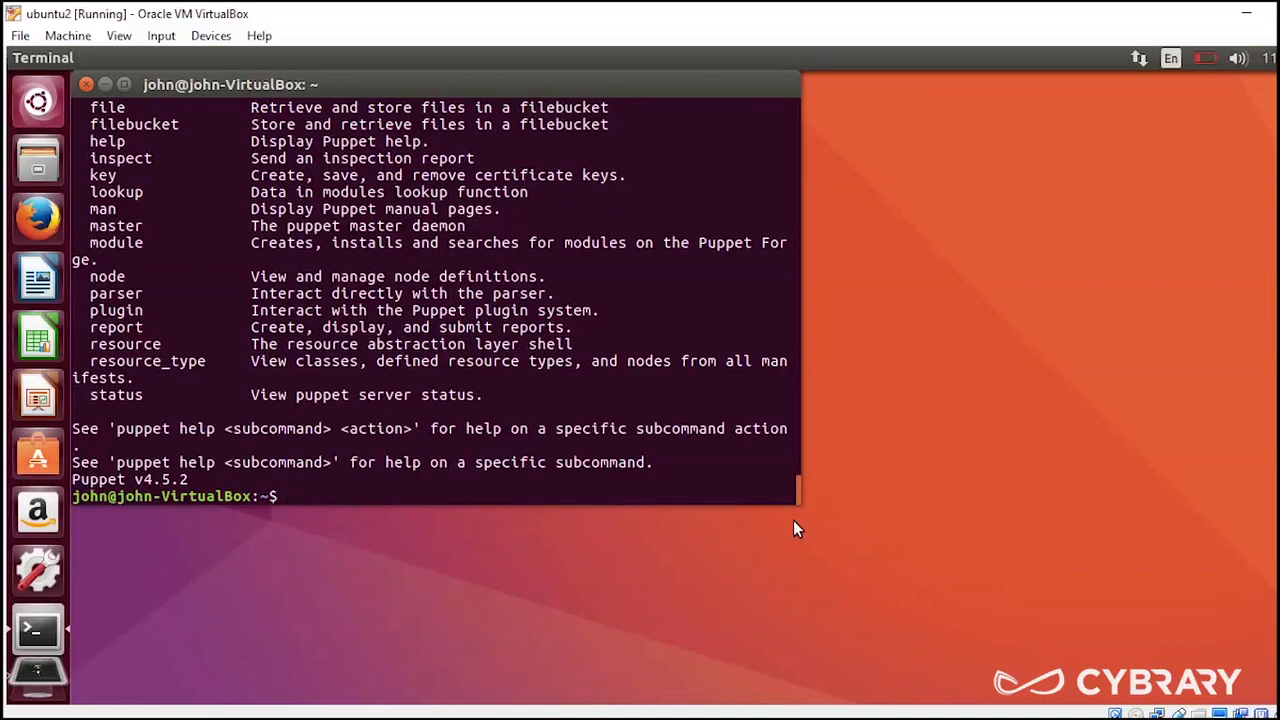
{"action": "type", "text": "puppet help"}
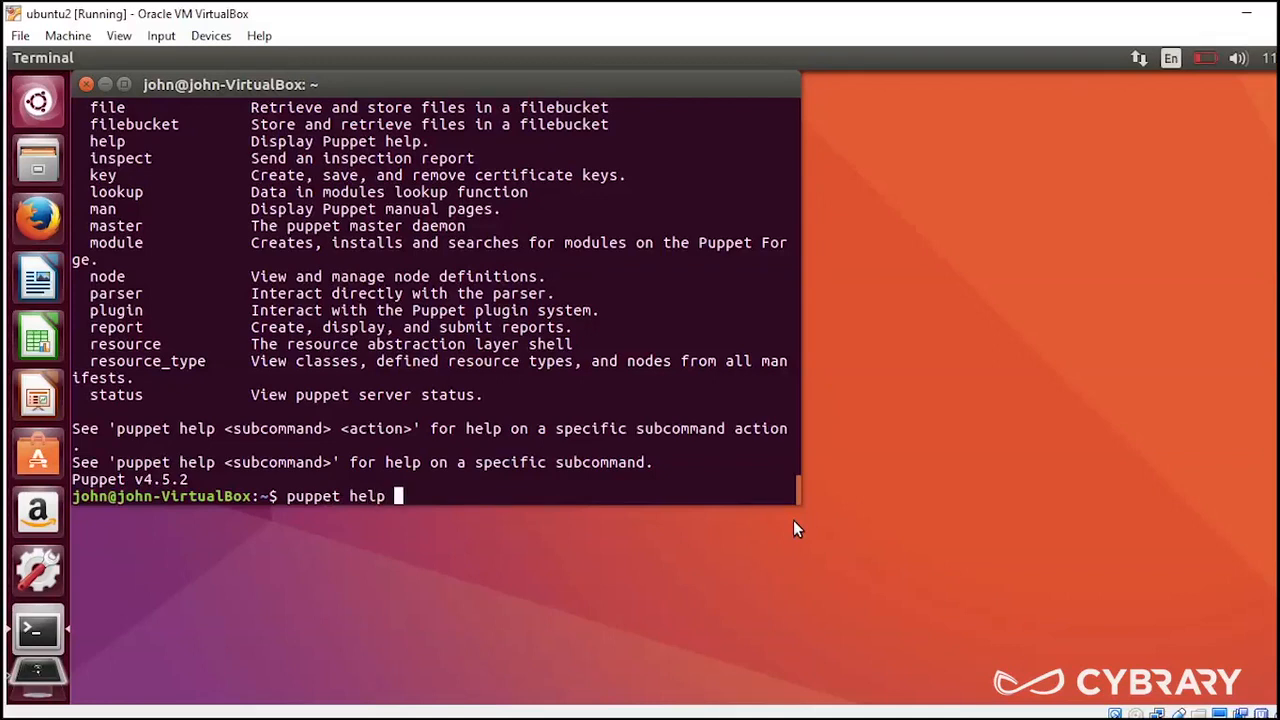
Step: Run 'puppet help file' to show the file subcommand's options and actions
{"action": "type", "text": "file"}
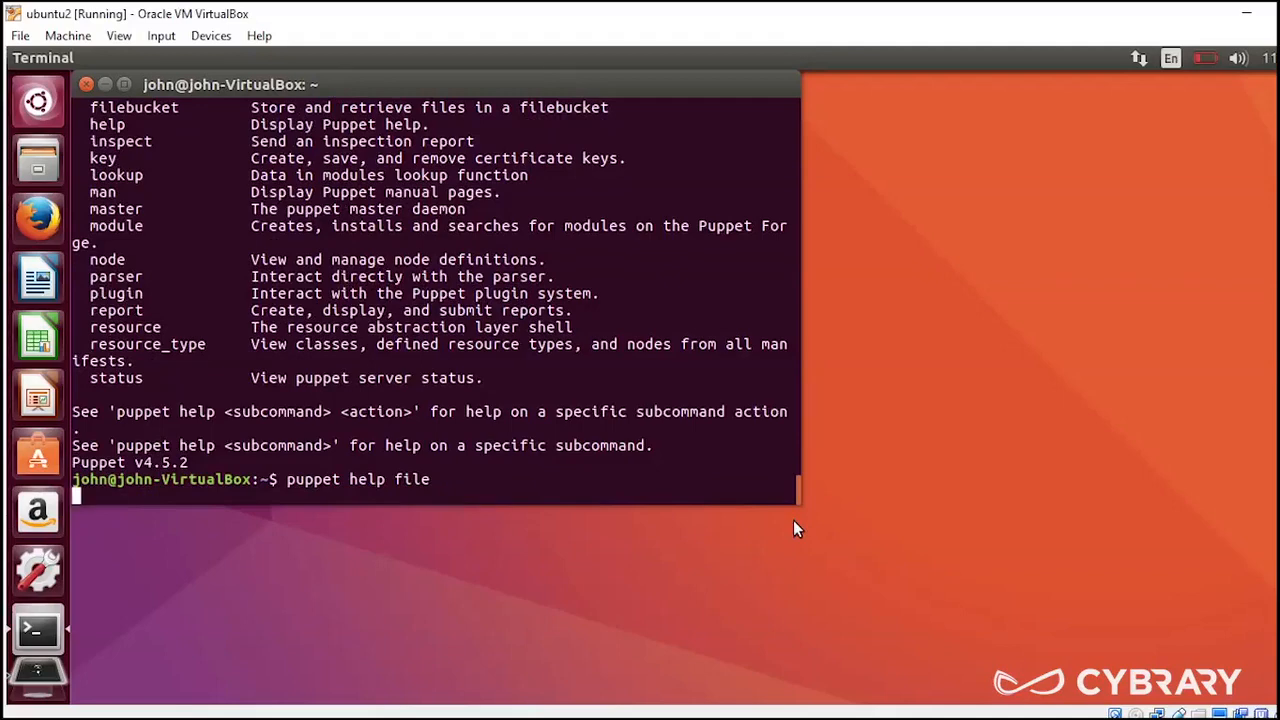
{"action": "key", "text": "Return"}
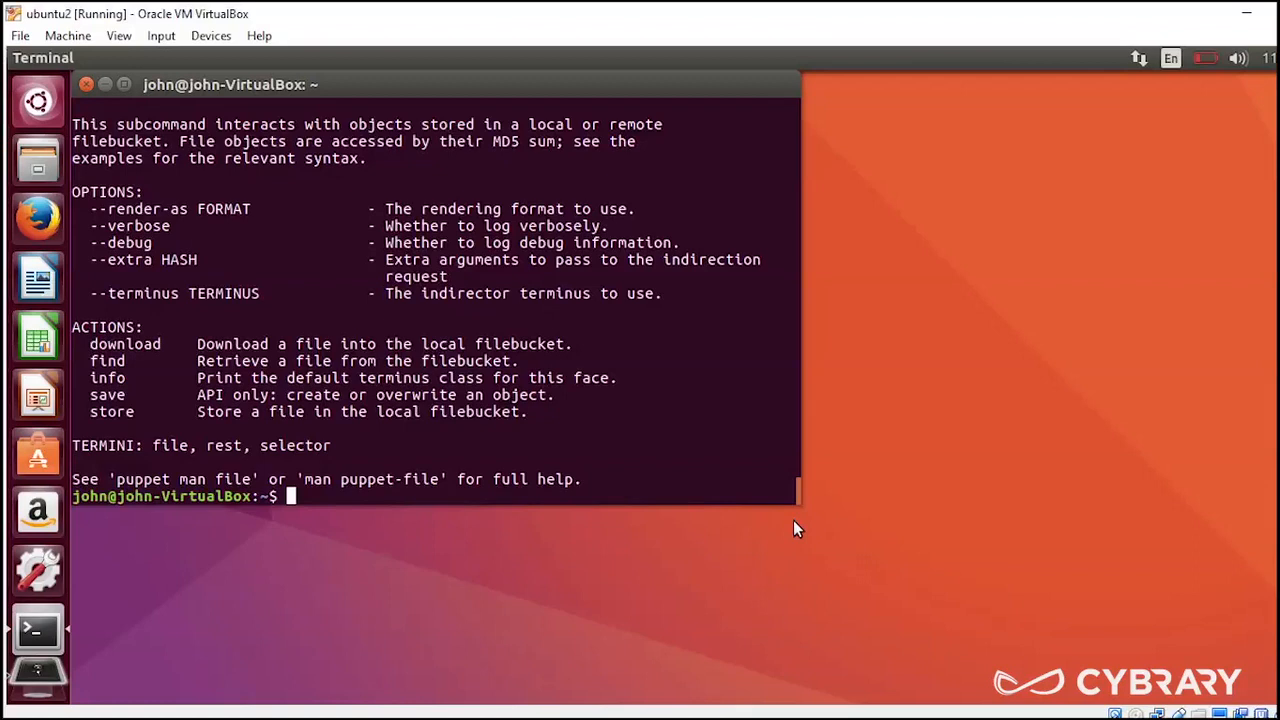
Step: Run 'sudo apt-get upgrade' and answer 'y' to upgrade the 128 packages
{"action": "type", "text": "sudo"}
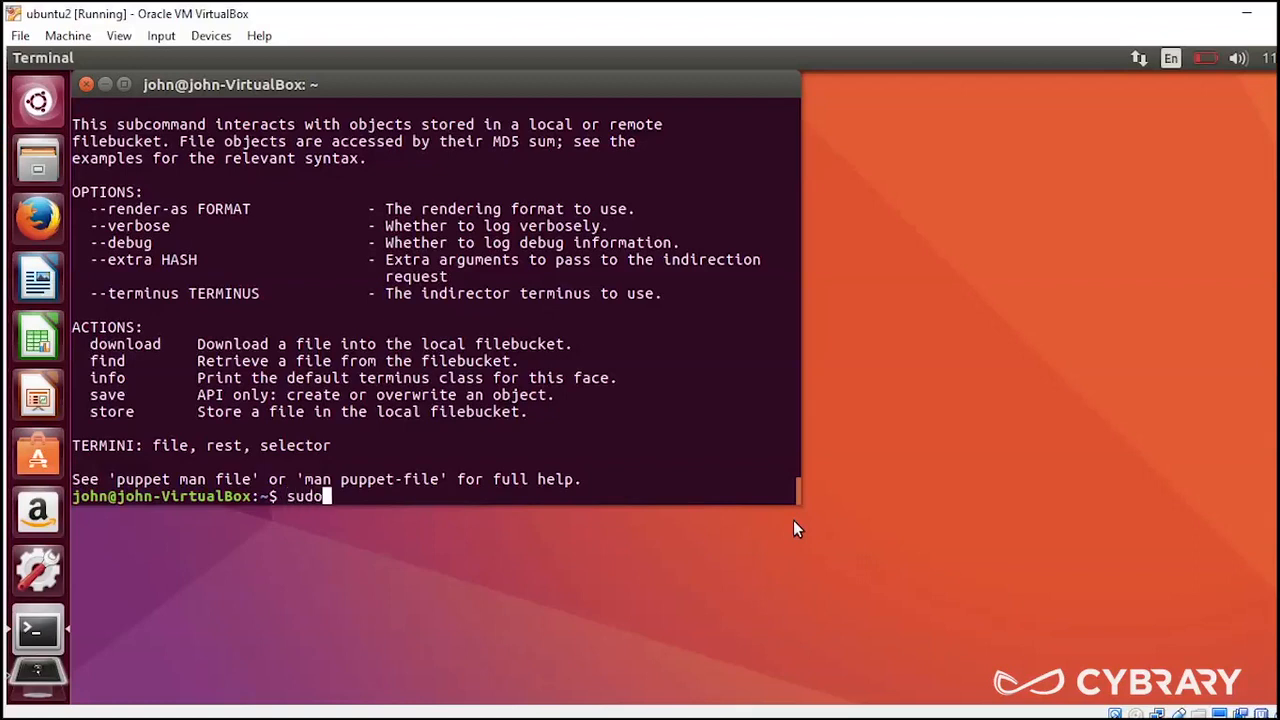
{"action": "type", "text": "ap"}
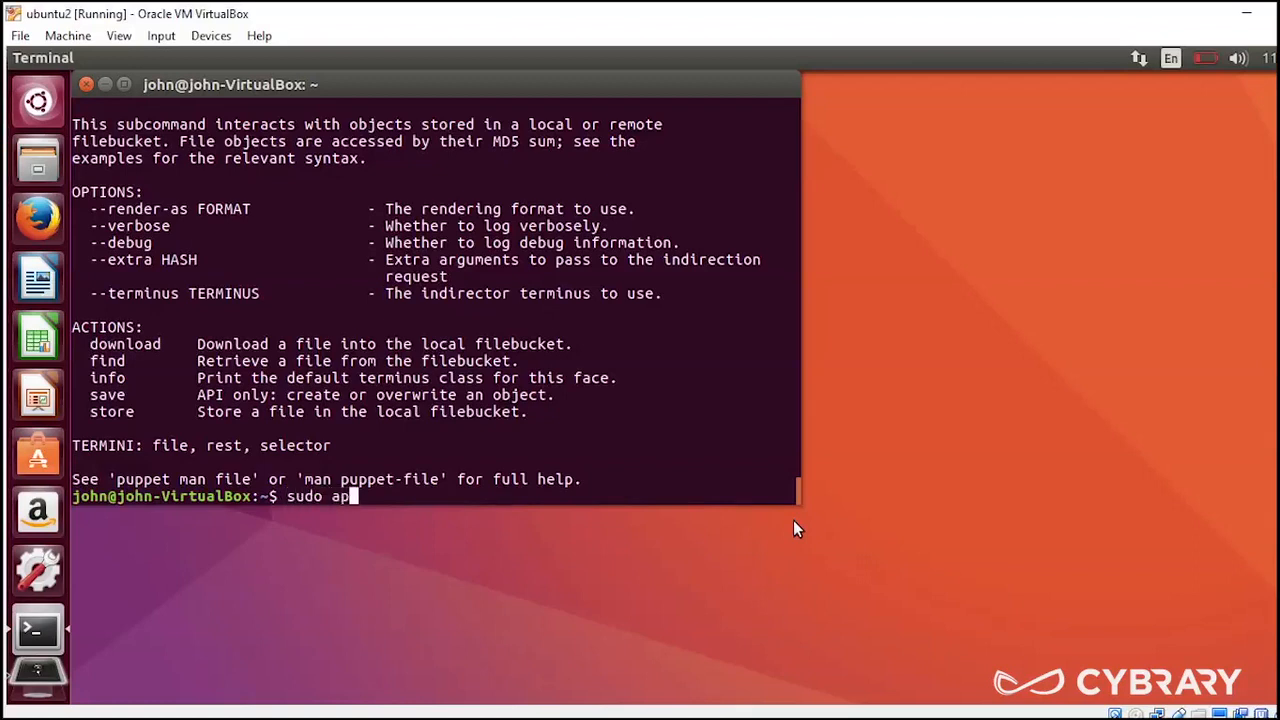
{"action": "type", "text": "t-get"}
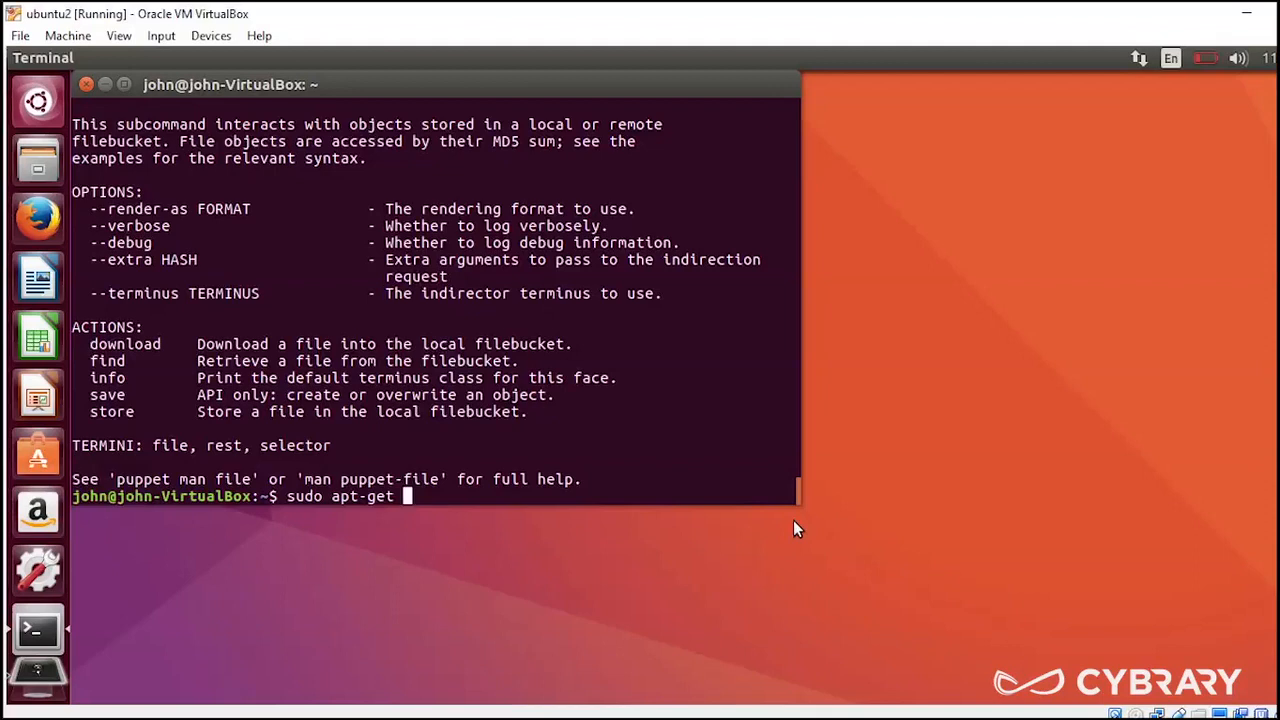
{"action": "type", "text": "upgrade"}
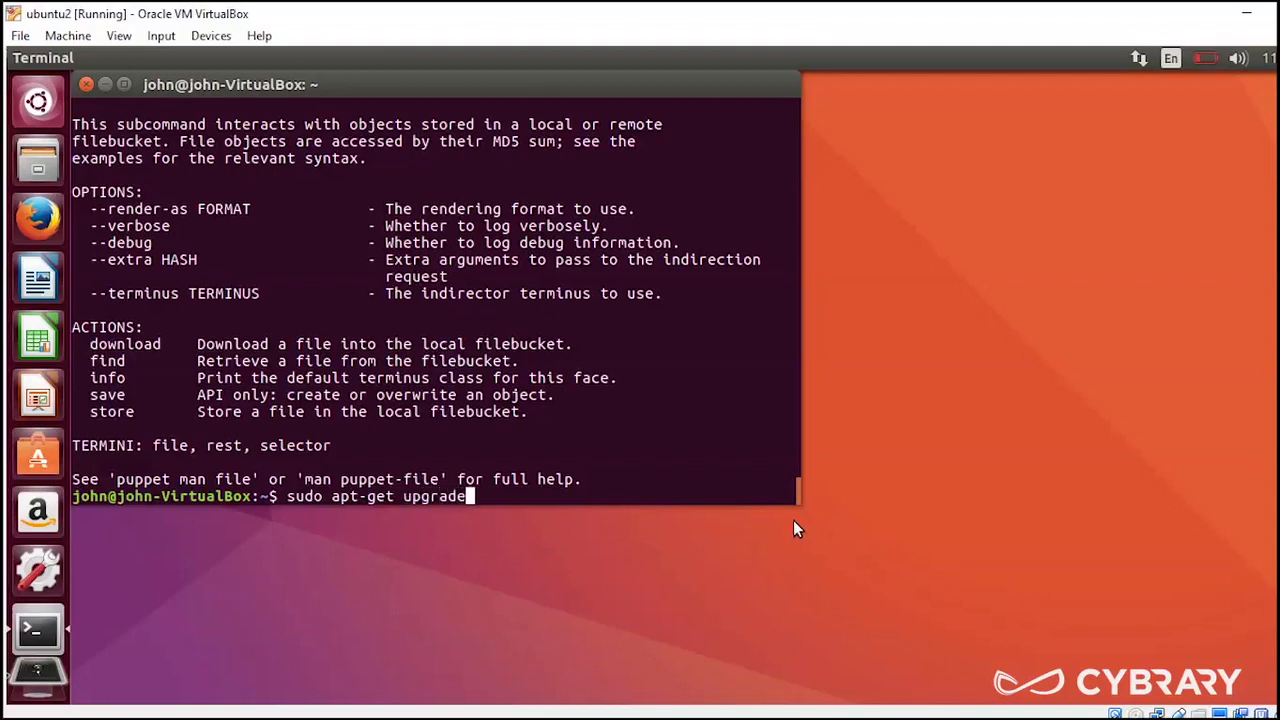
{"action": "key", "text": "Return"}
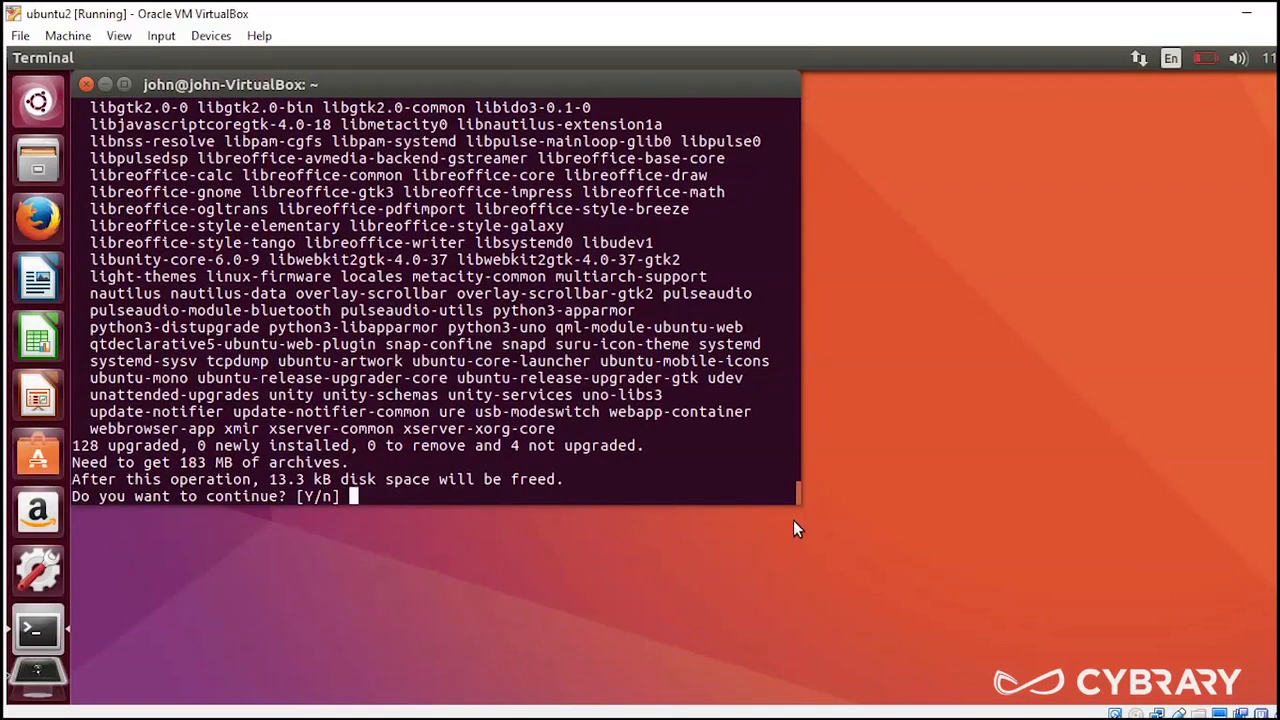
{"action": "mouse_move", "coordinate": [795, 528]}
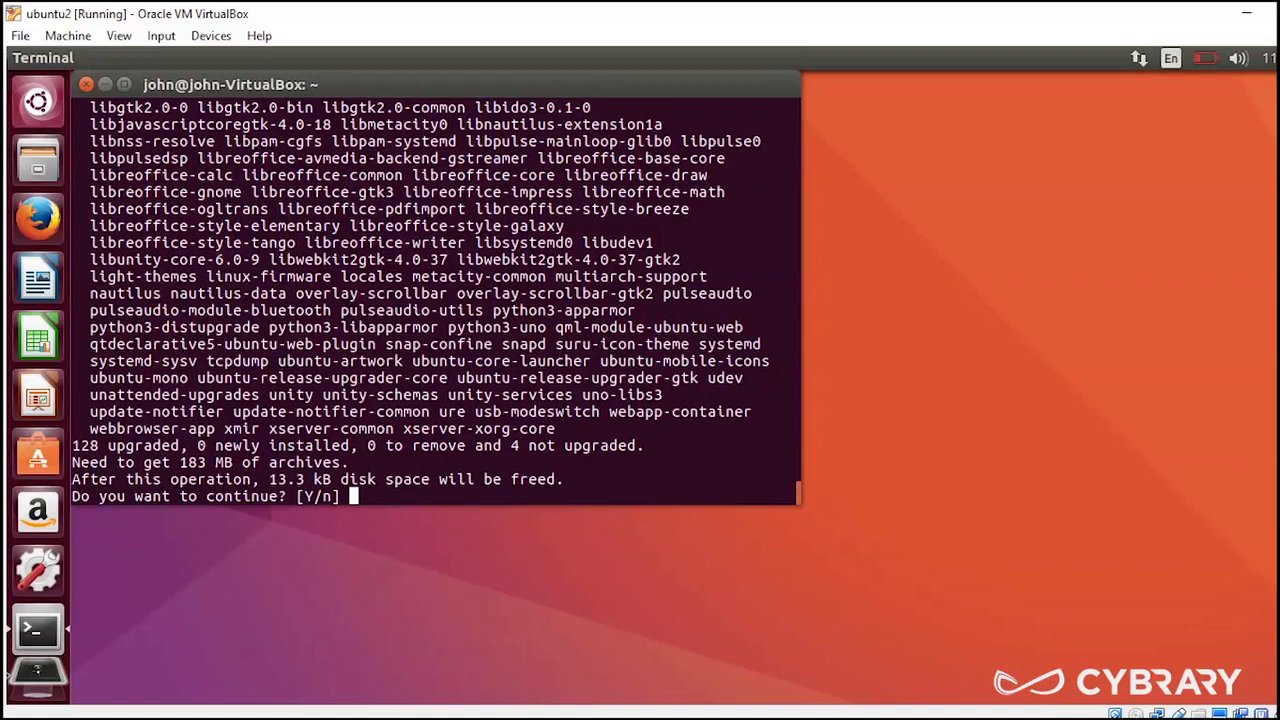
{"action": "type", "text": "y"}
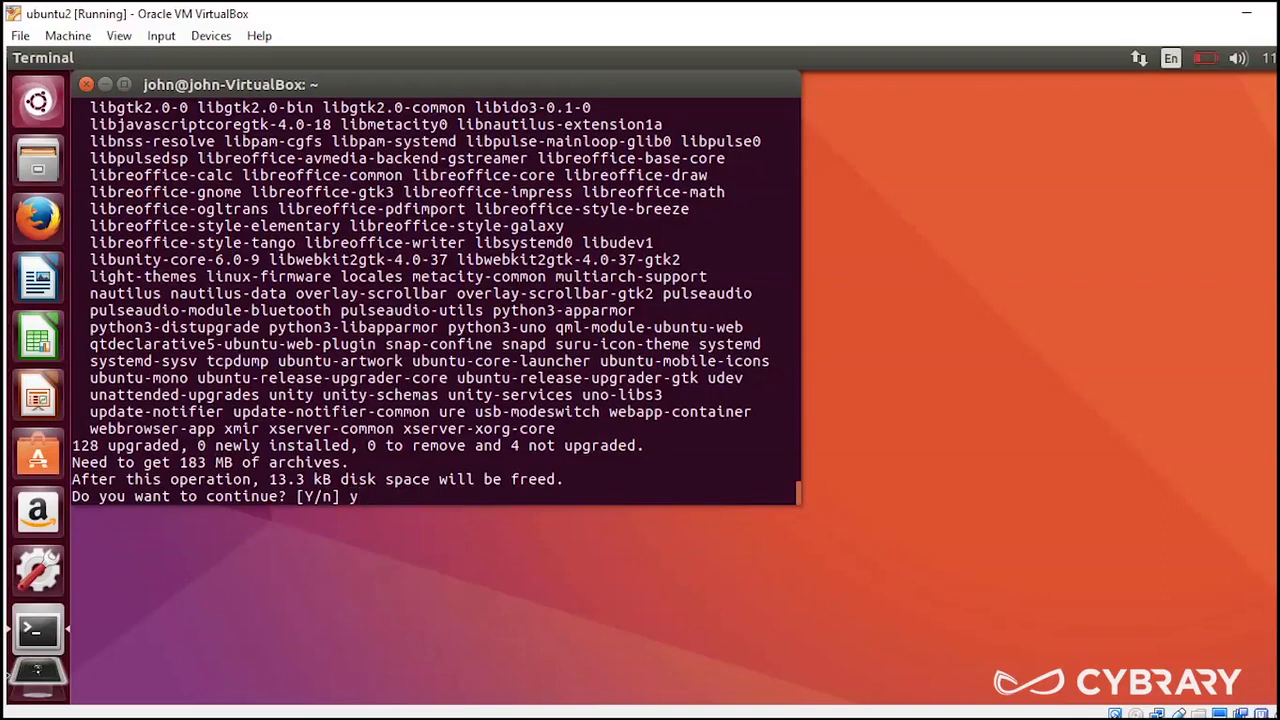
Step: Confirm the upgrade and wait until apt-get finishes and returns to the prompt
{"action": "key", "text": "Return"}
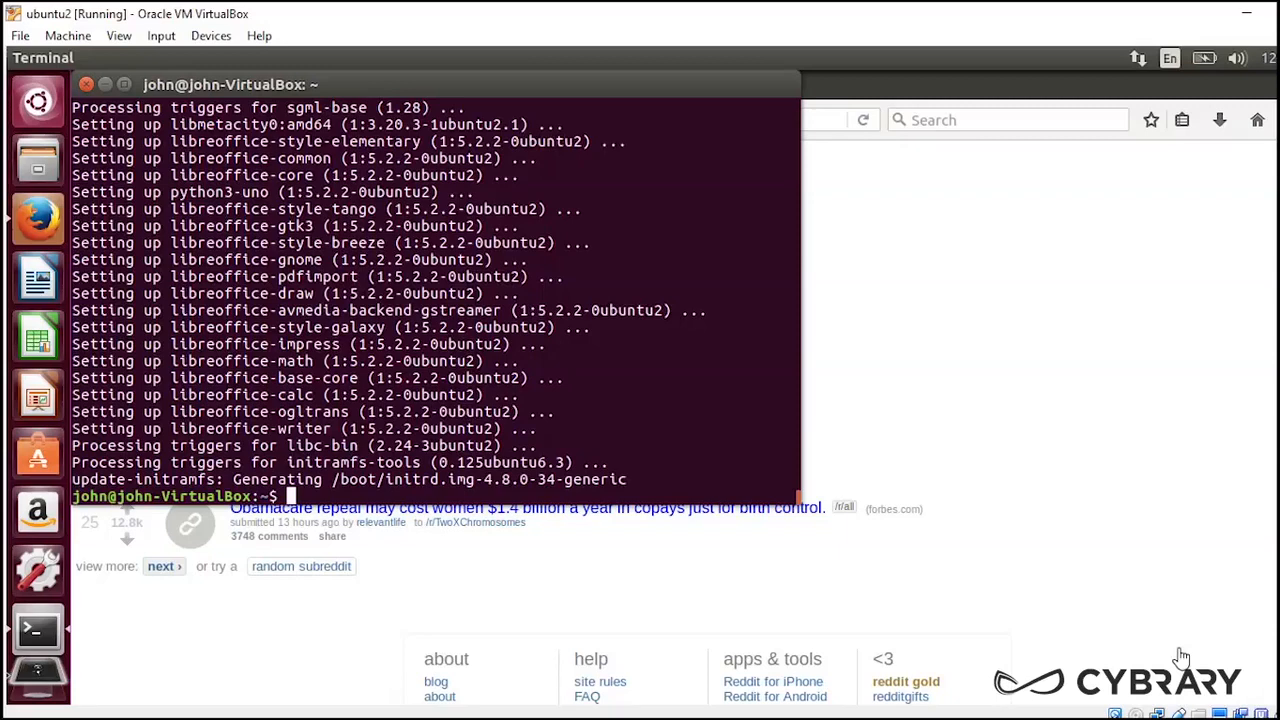
{"action": "mouse_move", "coordinate": [1028, 670]}
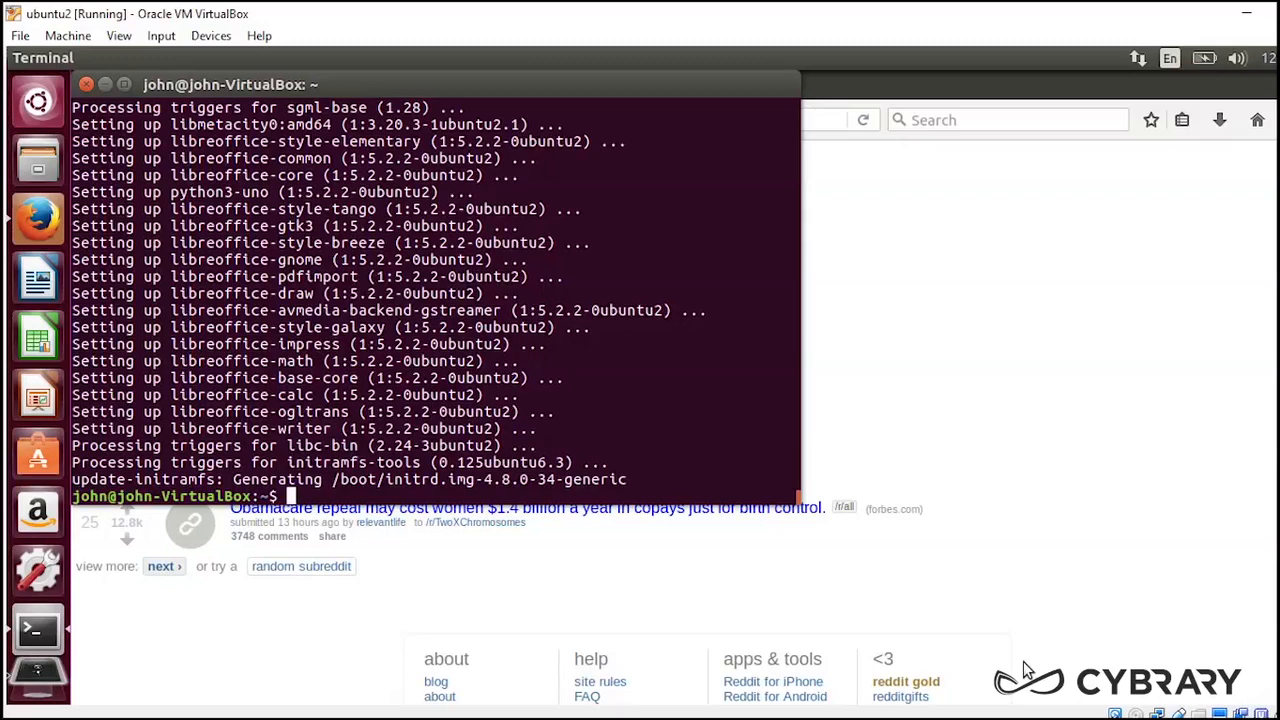
{"action": "mouse_move", "coordinate": [733, 474]}
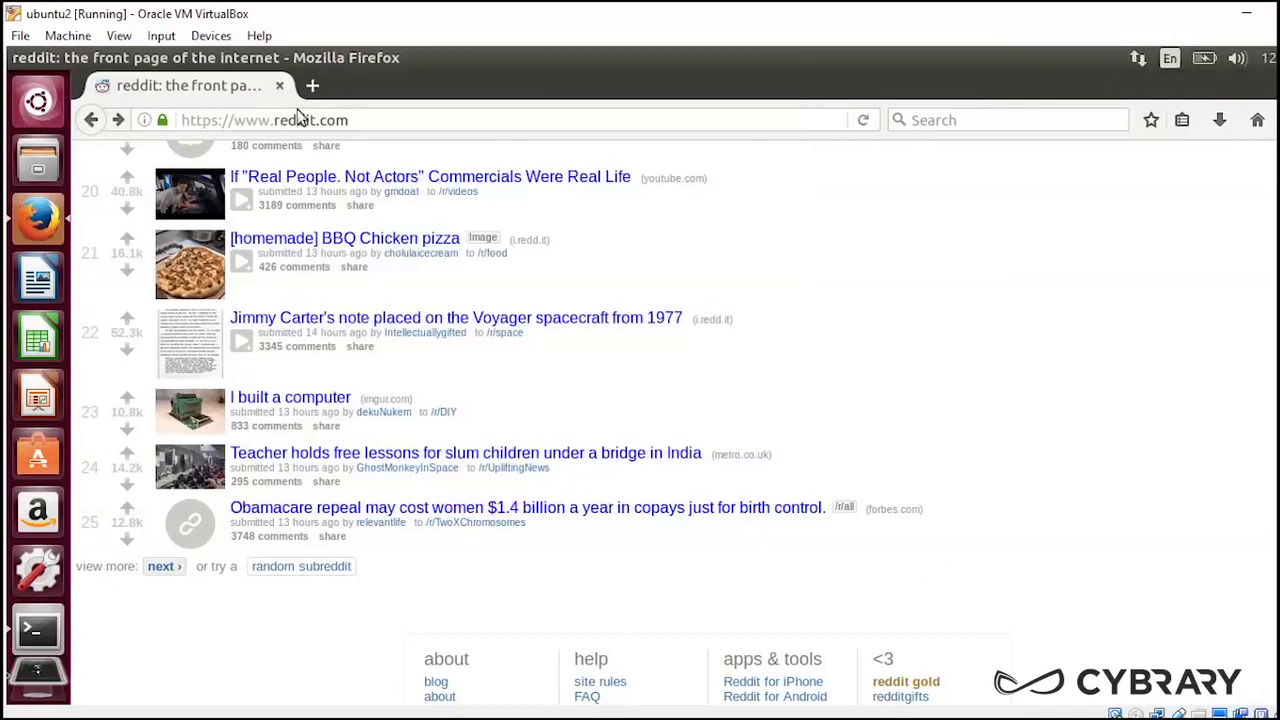
{"action": "mouse_move", "coordinate": [283, 90]}
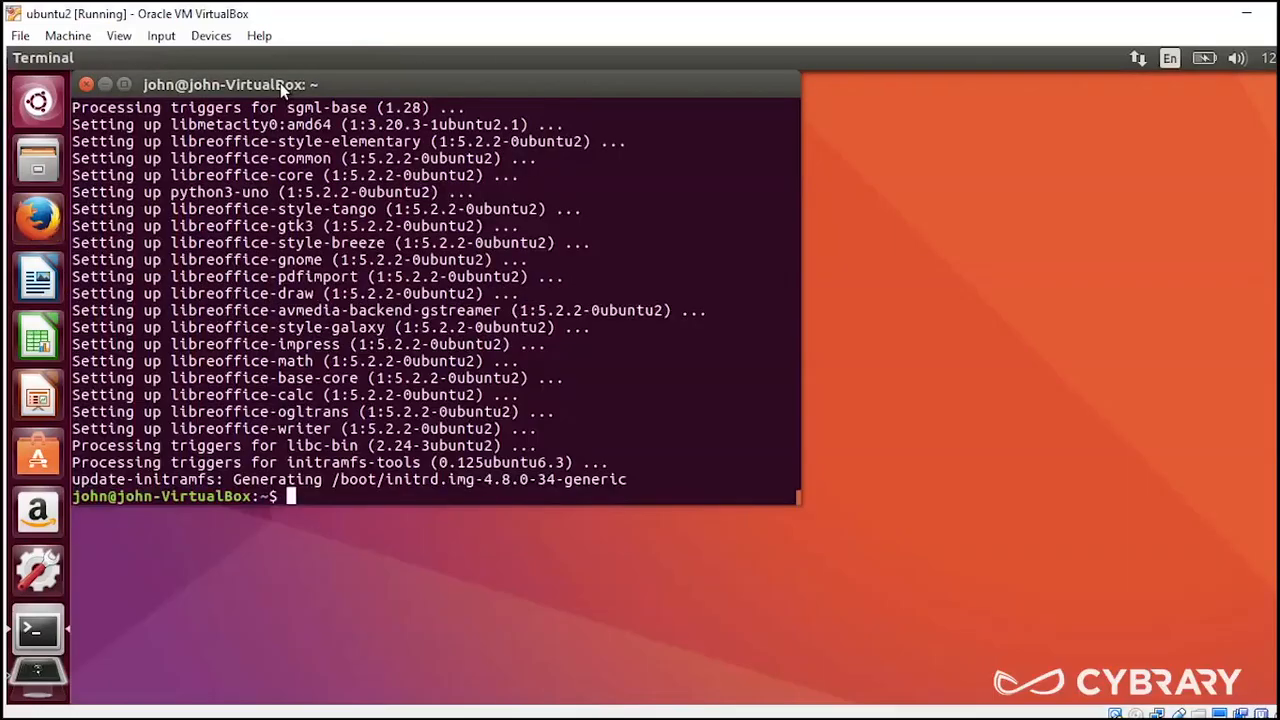
{"action": "mouse_move", "coordinate": [378, 260]}
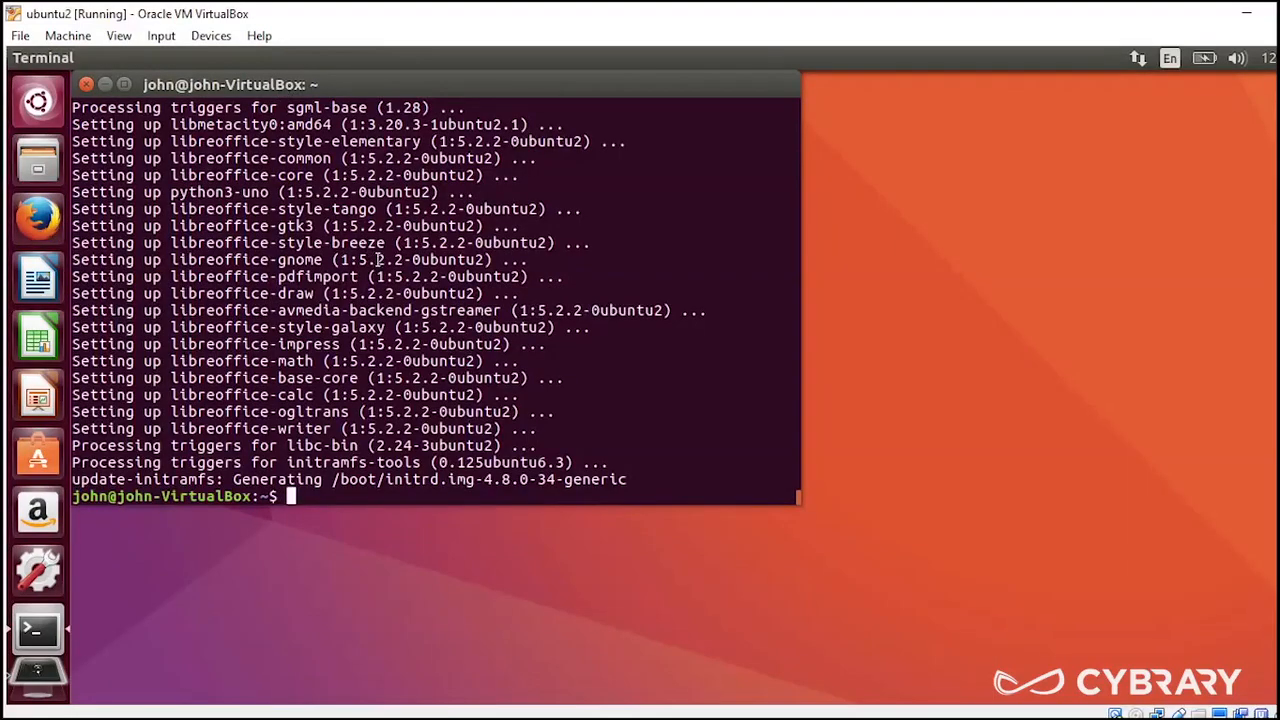
Step: List the home folder with ls and print script1.pl's Hello, World code with cat
{"action": "type", "text": "ls"}
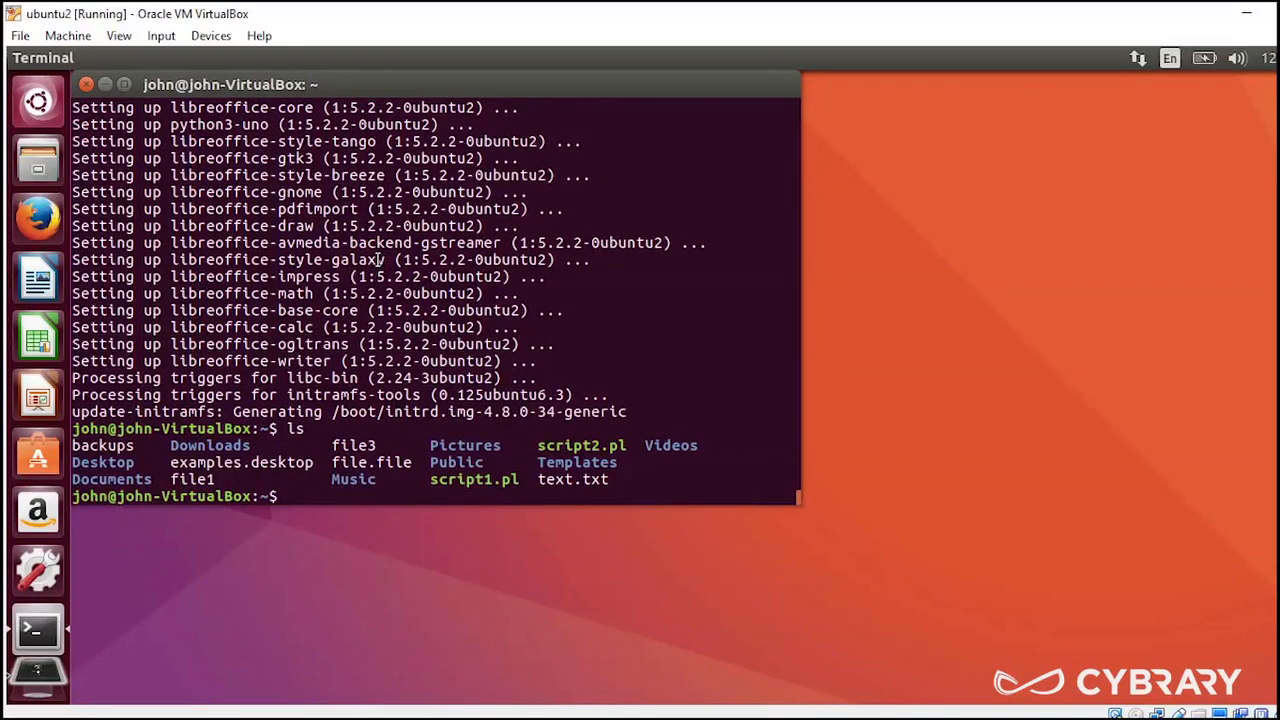
{"action": "type", "text": "cat"}
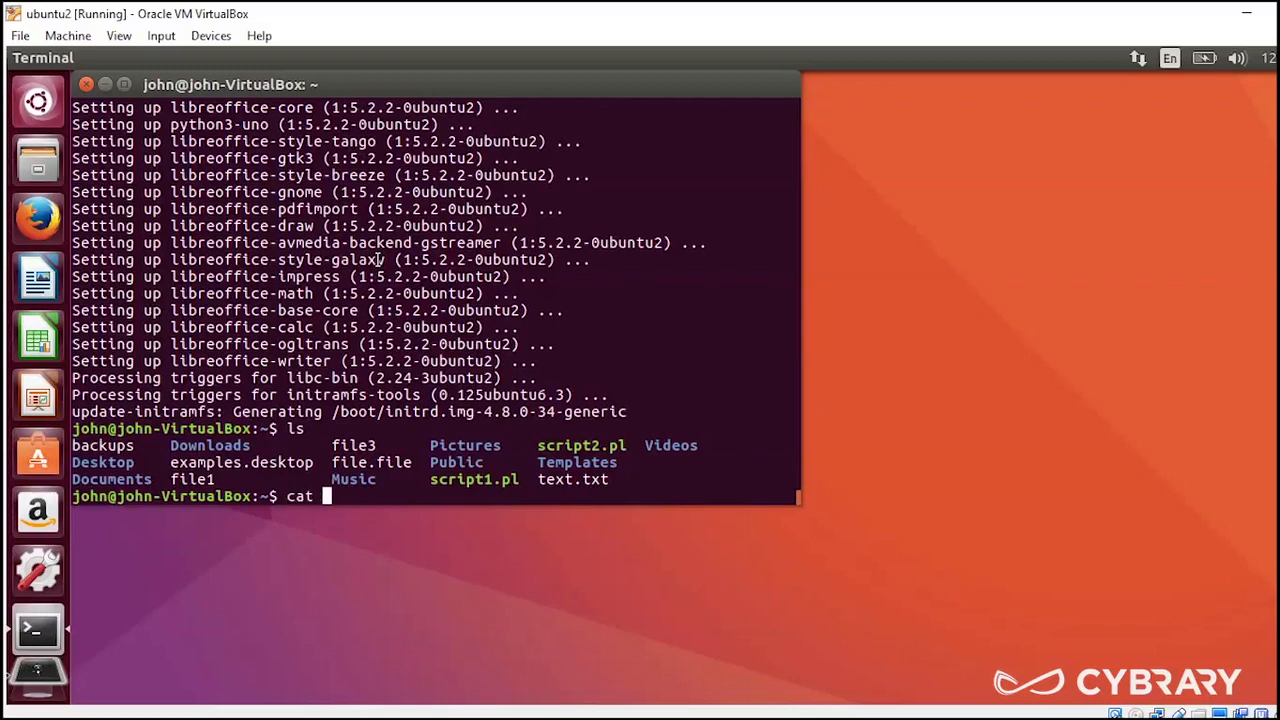
{"action": "type", "text": "script"}
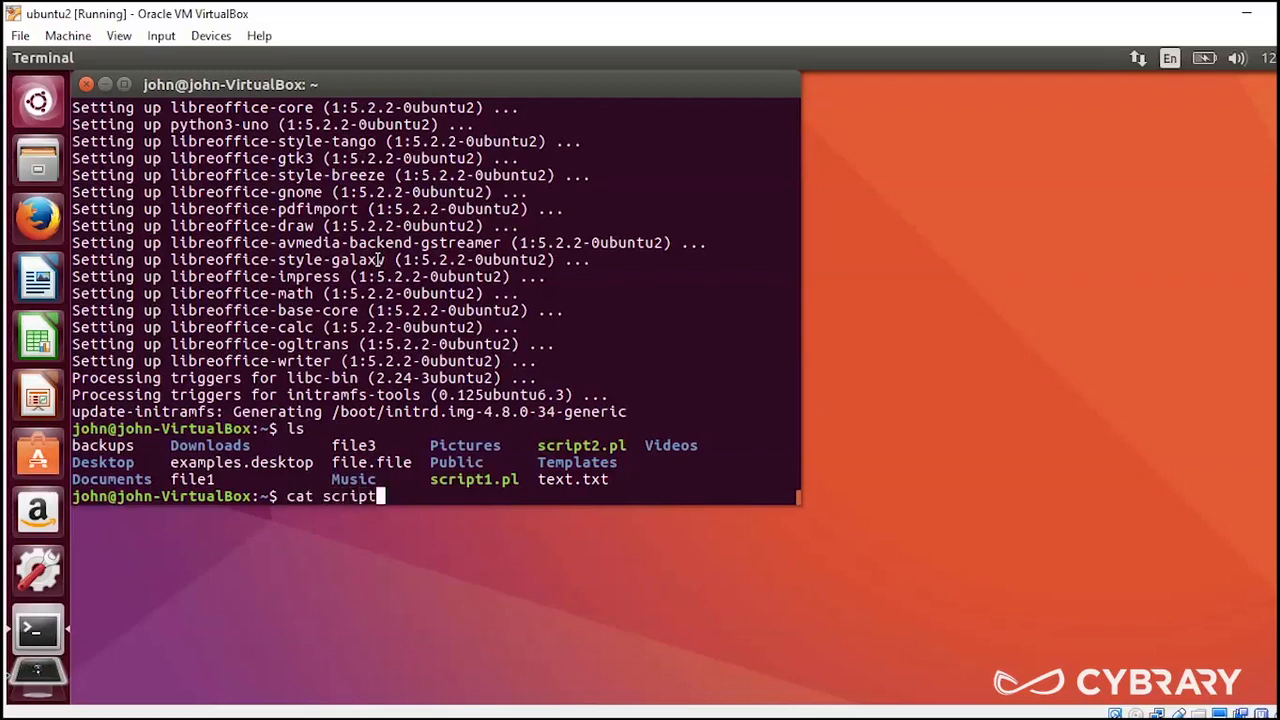
{"action": "key", "text": "Return"}
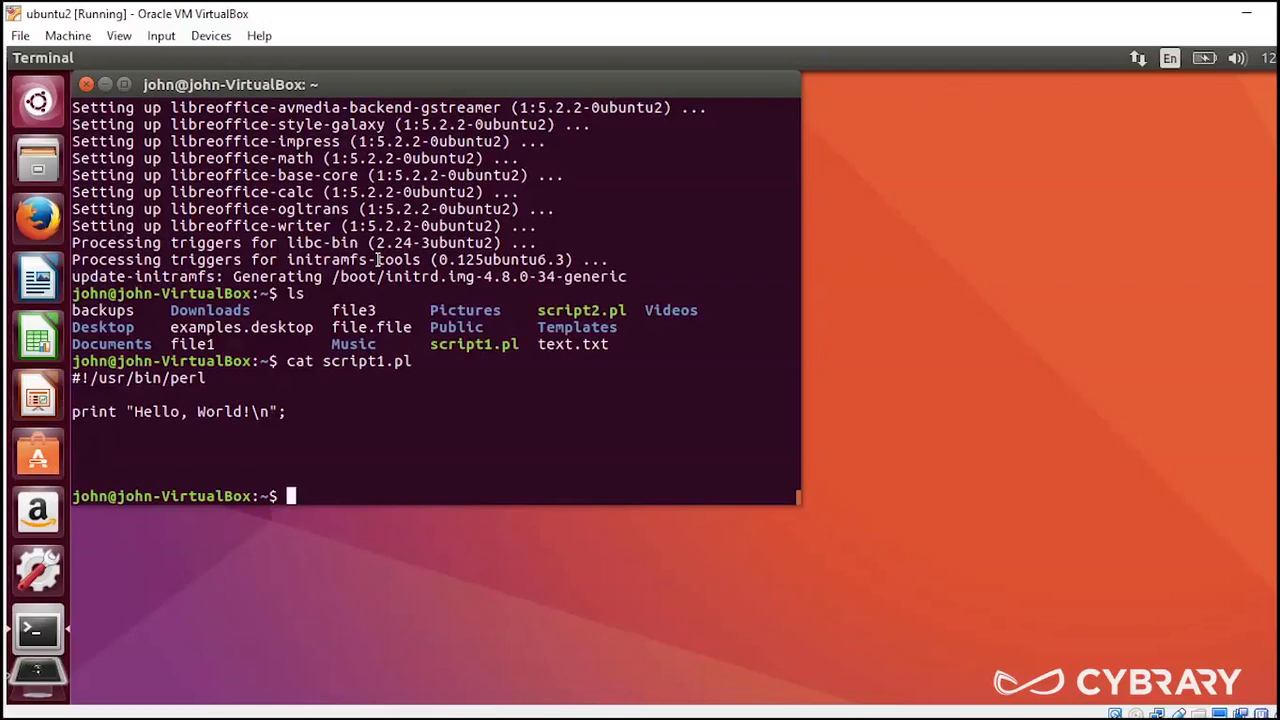
{"action": "type", "text": "ls -l"}
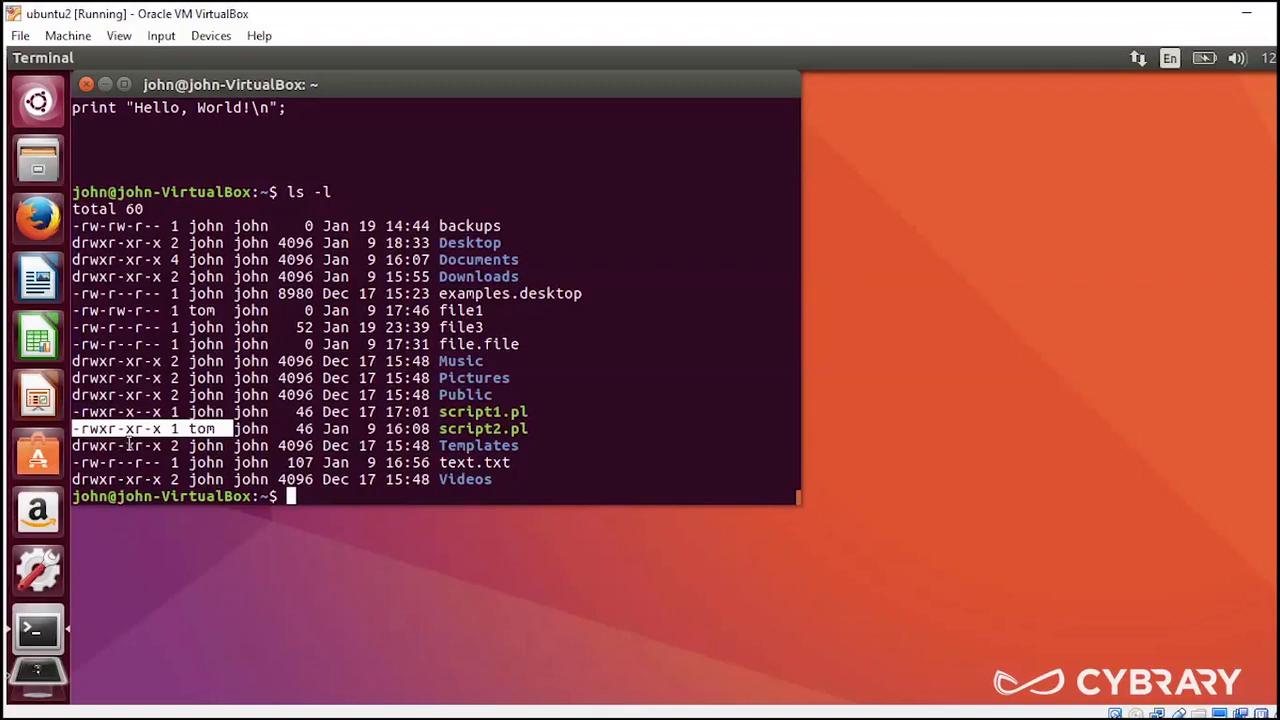
{"action": "mouse_move", "coordinate": [160, 440]}
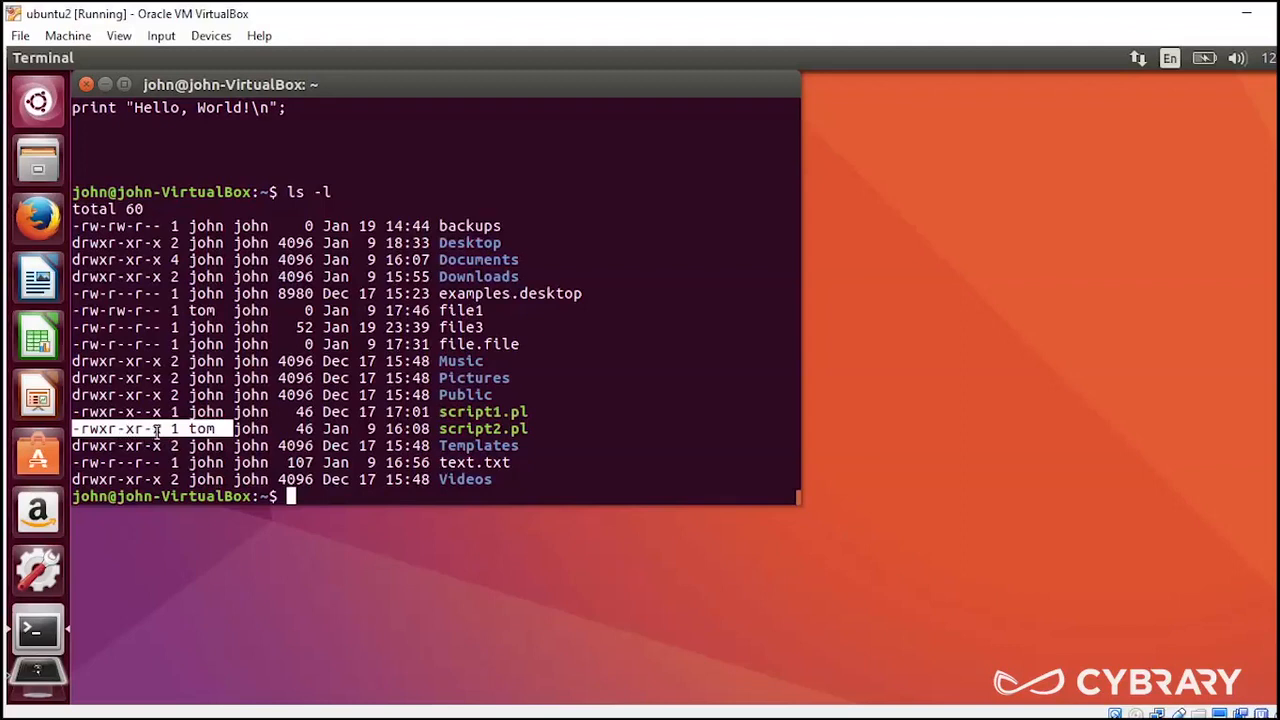
{"action": "mouse_move", "coordinate": [628, 420]}
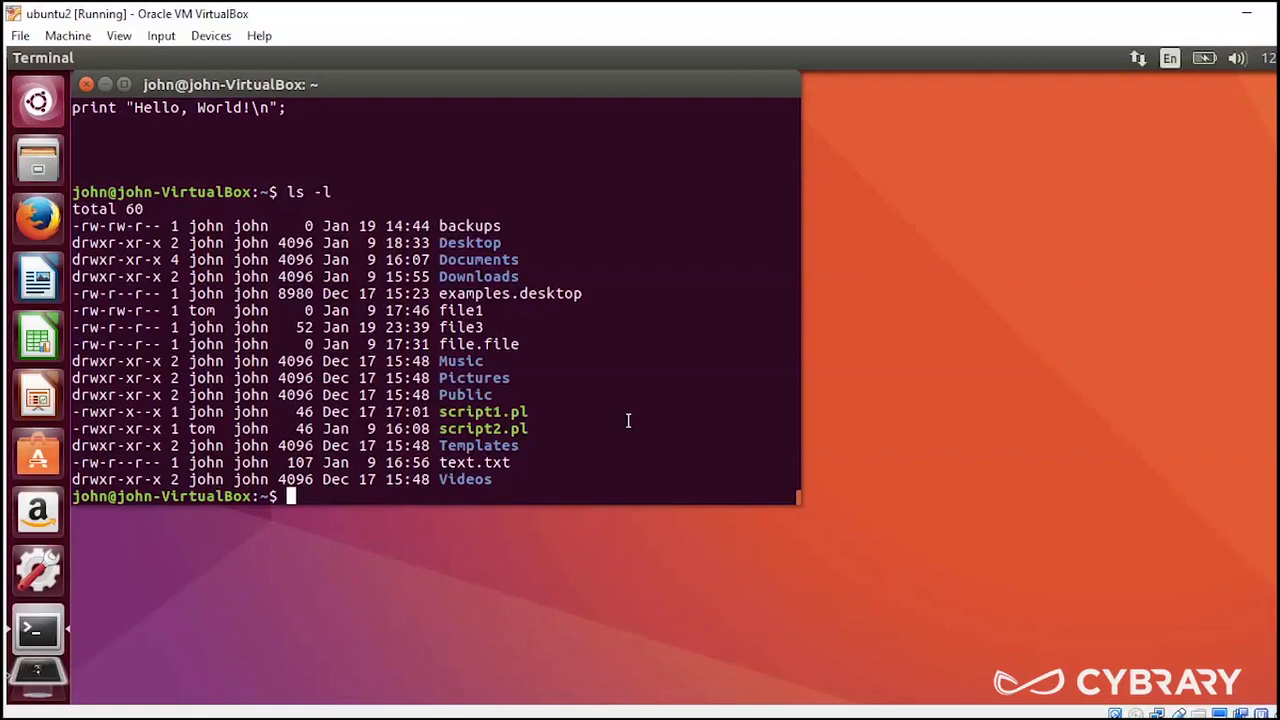
Step: Run 'perl script2.pl' so it prints "Hello, World!"
{"action": "type", "text": "per"}
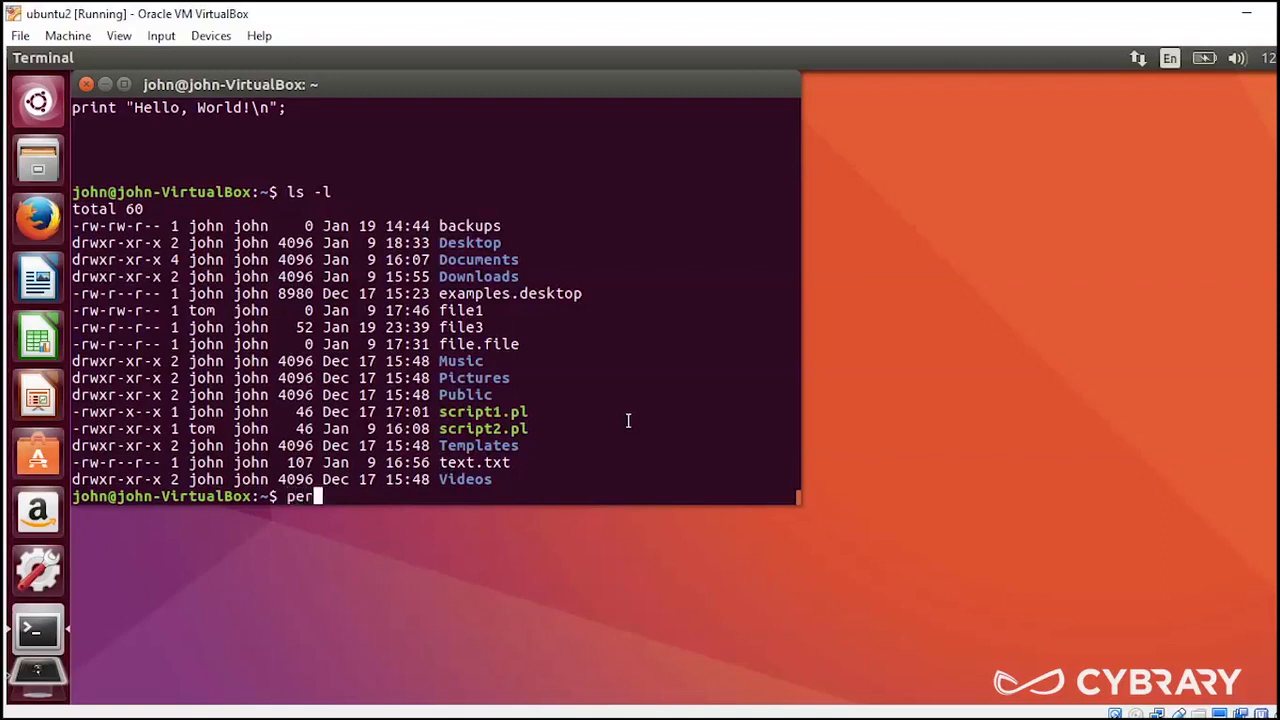
{"action": "type", "text": "l script"}
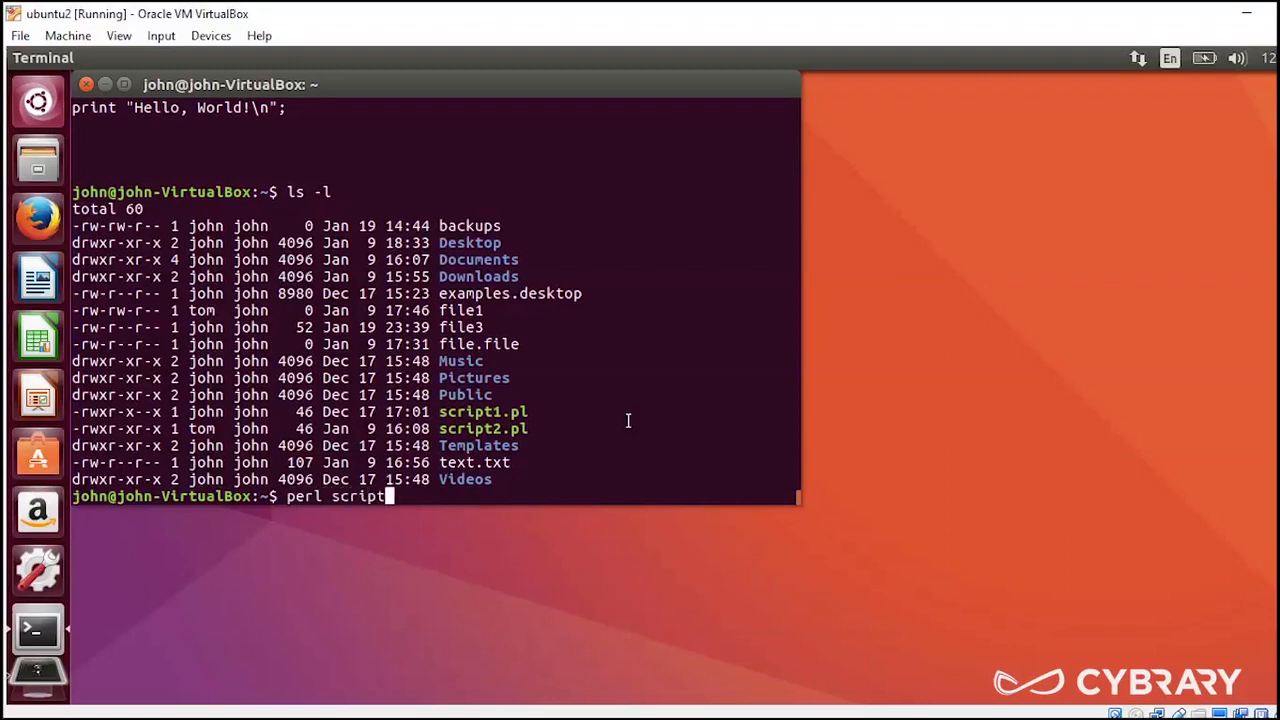
{"action": "type", "text": "1"}
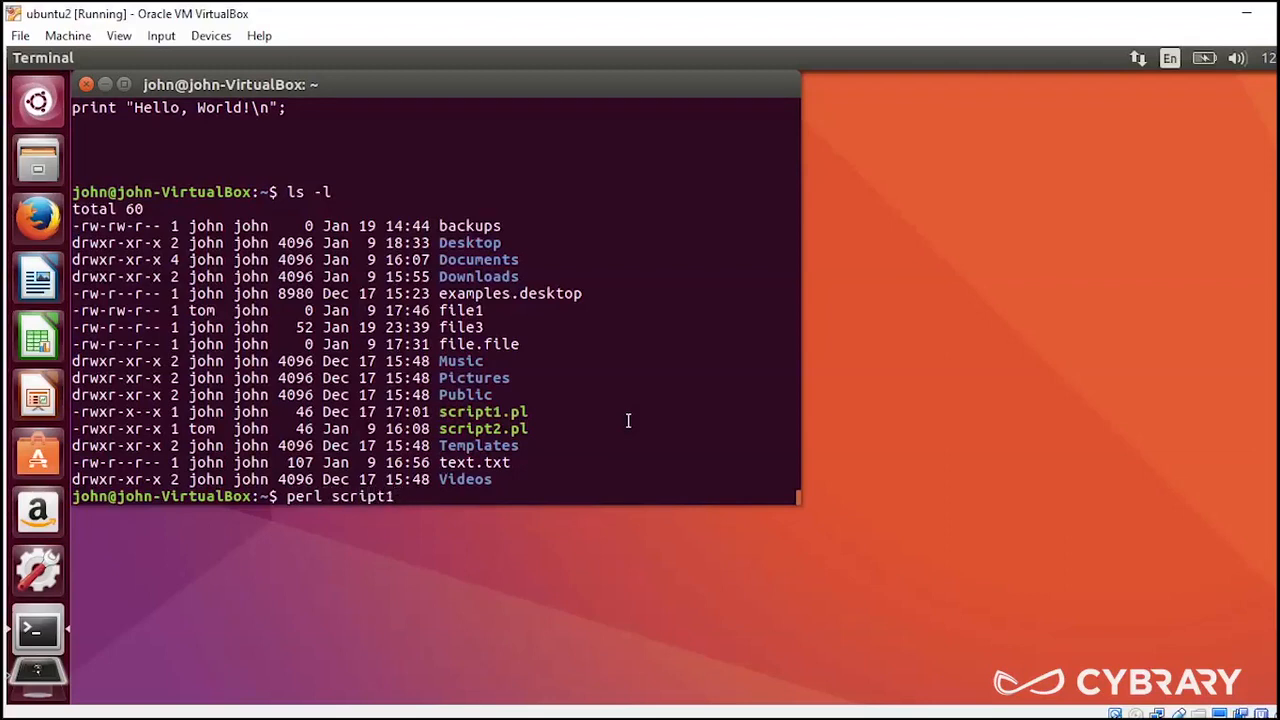
{"action": "type", "text": "2.pl"}
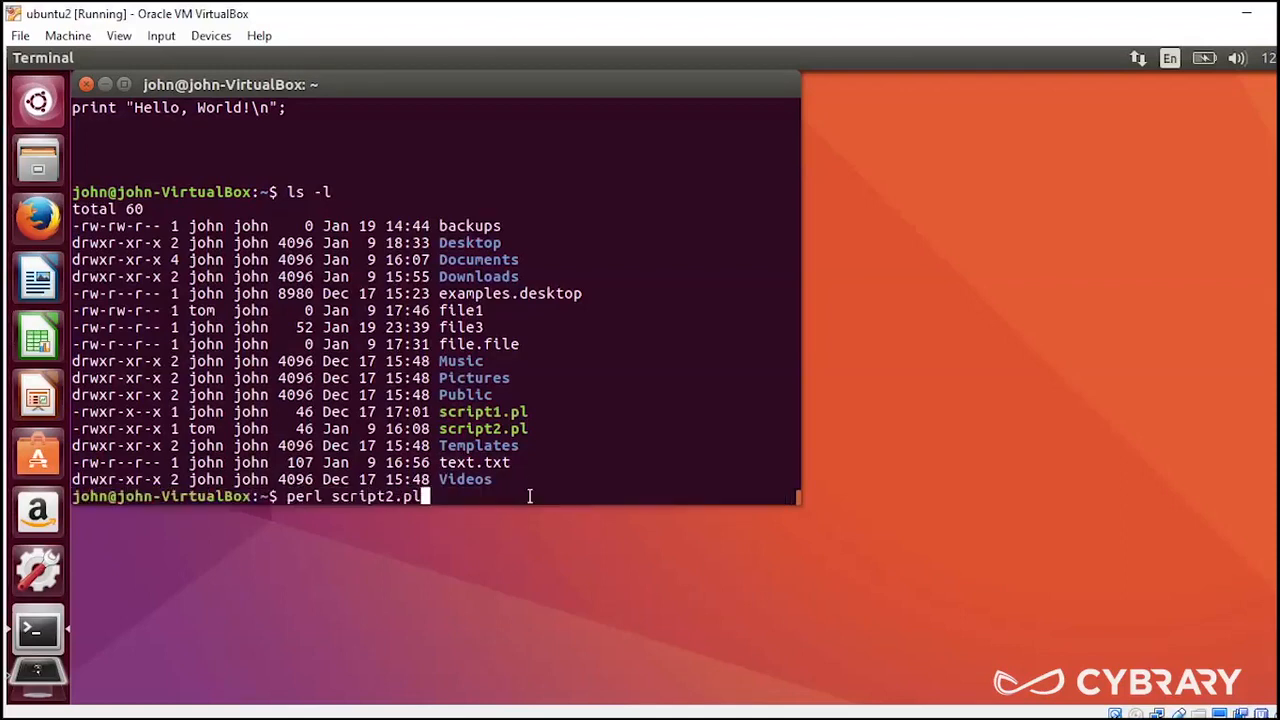
{"action": "key", "text": "Return"}
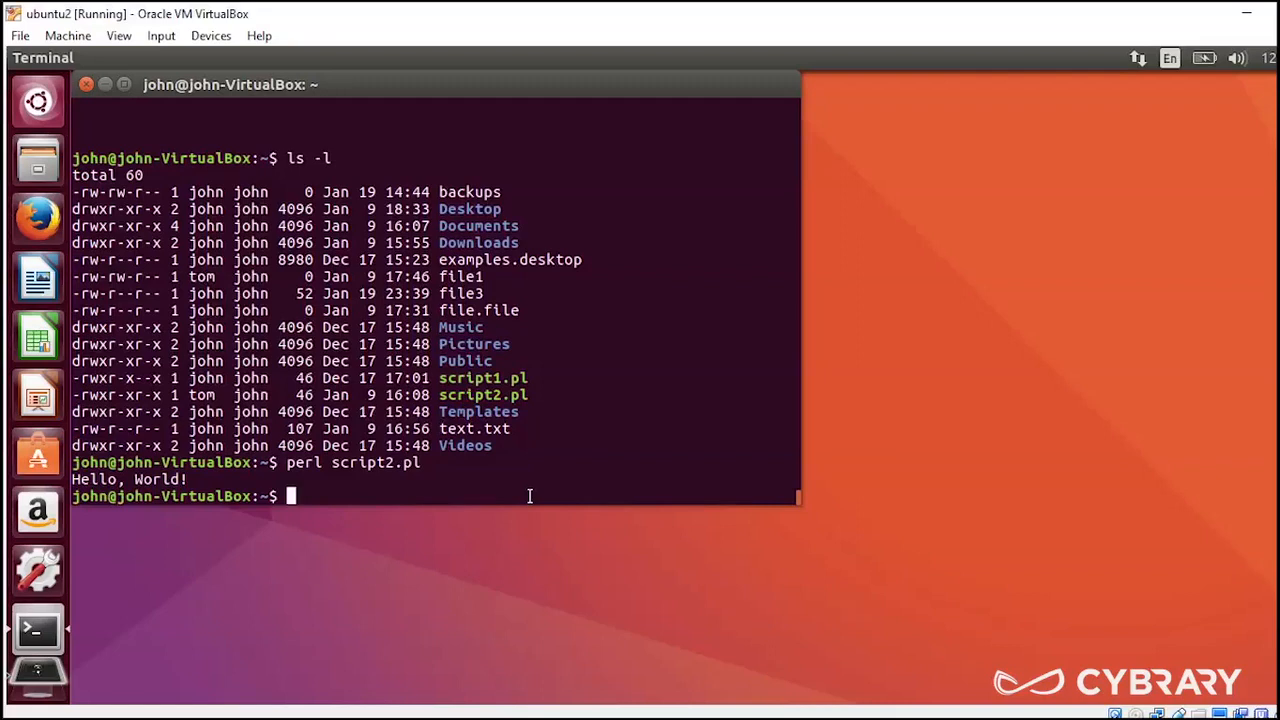
Step: Execute ./script2.pl directly so it prints "Hello, World!" again
{"action": "type", "text": "./"}
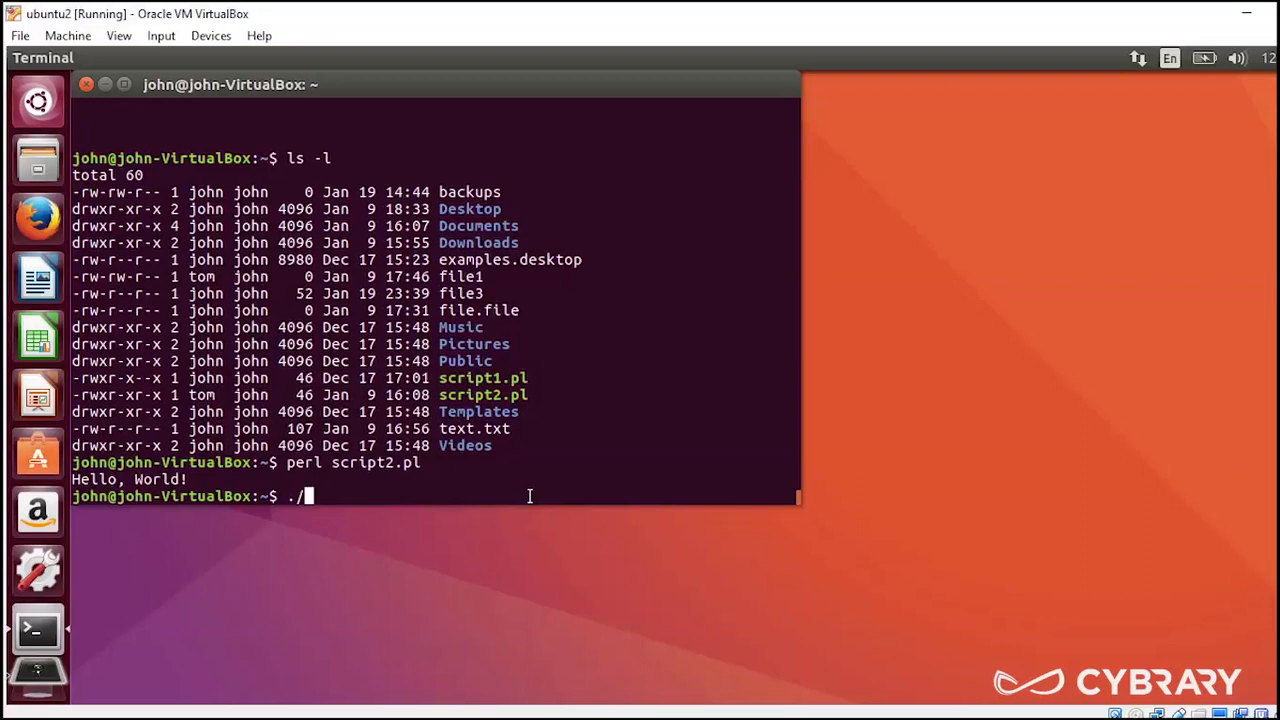
{"action": "type", "text": "sc"}
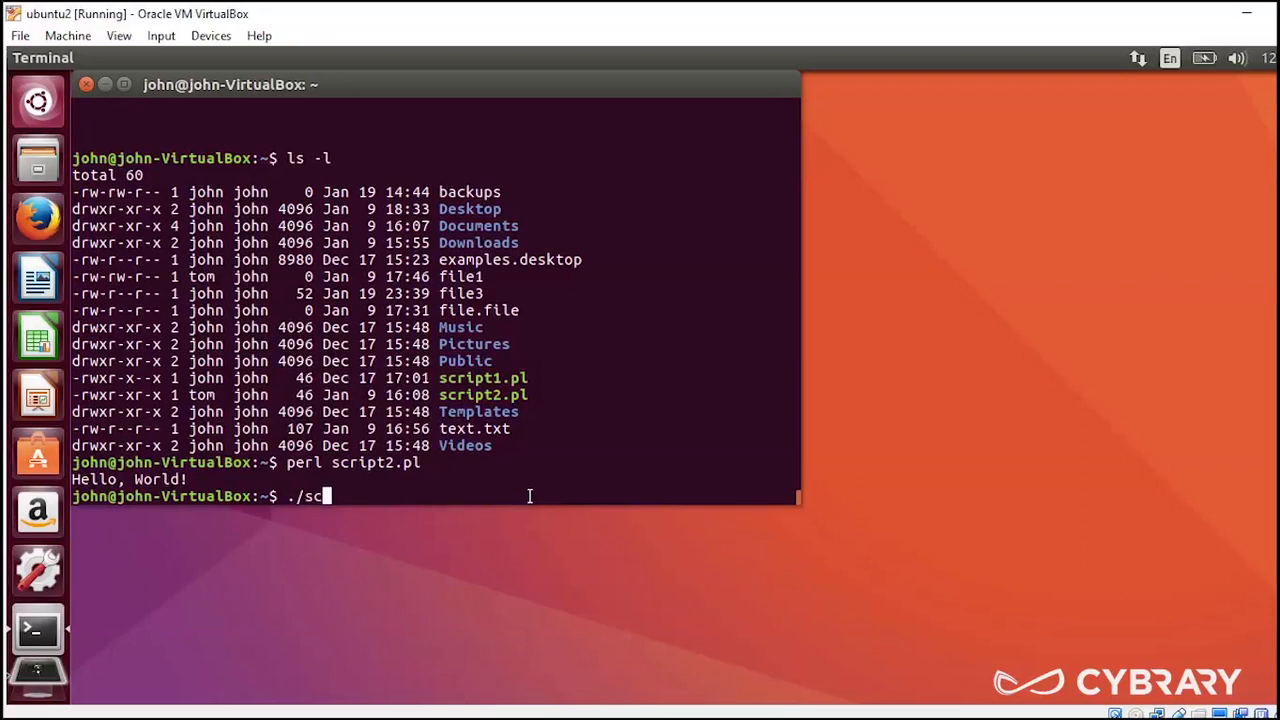
{"action": "type", "text": "ript2."}
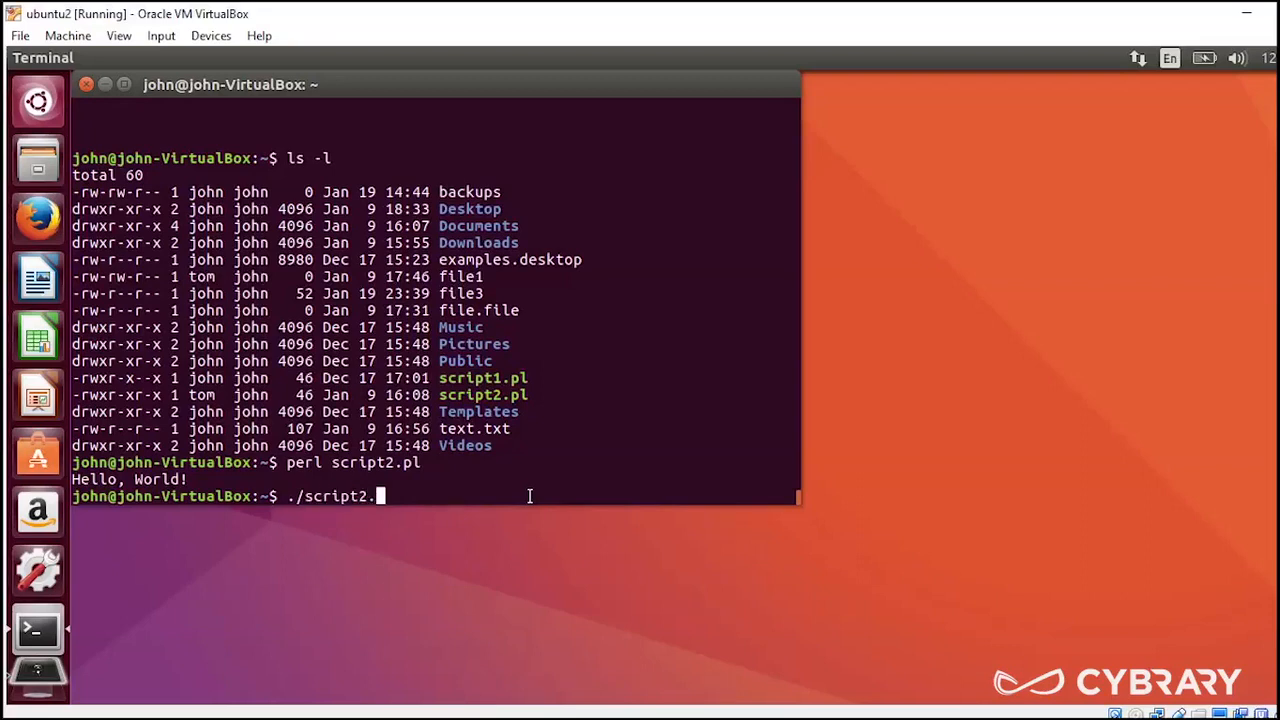
{"action": "key", "text": "Return"}
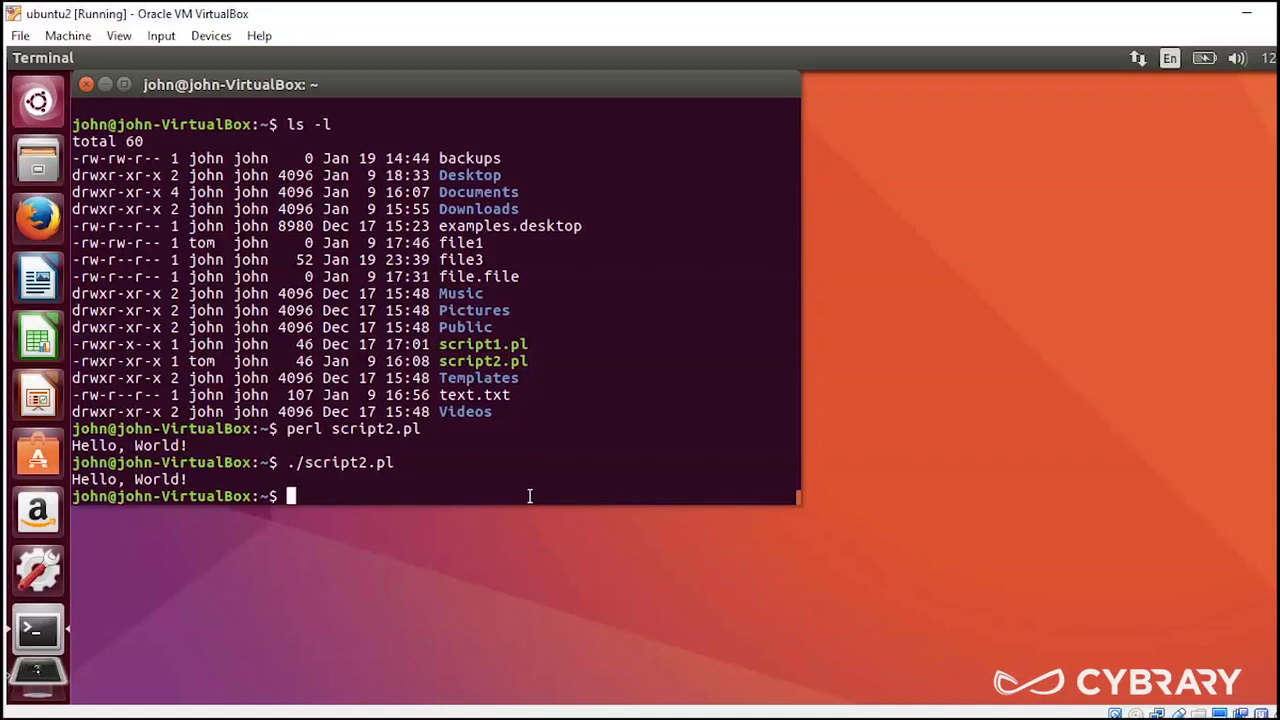
Step: Try 'chmod -x script2.pl' without sudo, which is refused as not permitted
{"action": "type", "text": "chm"}
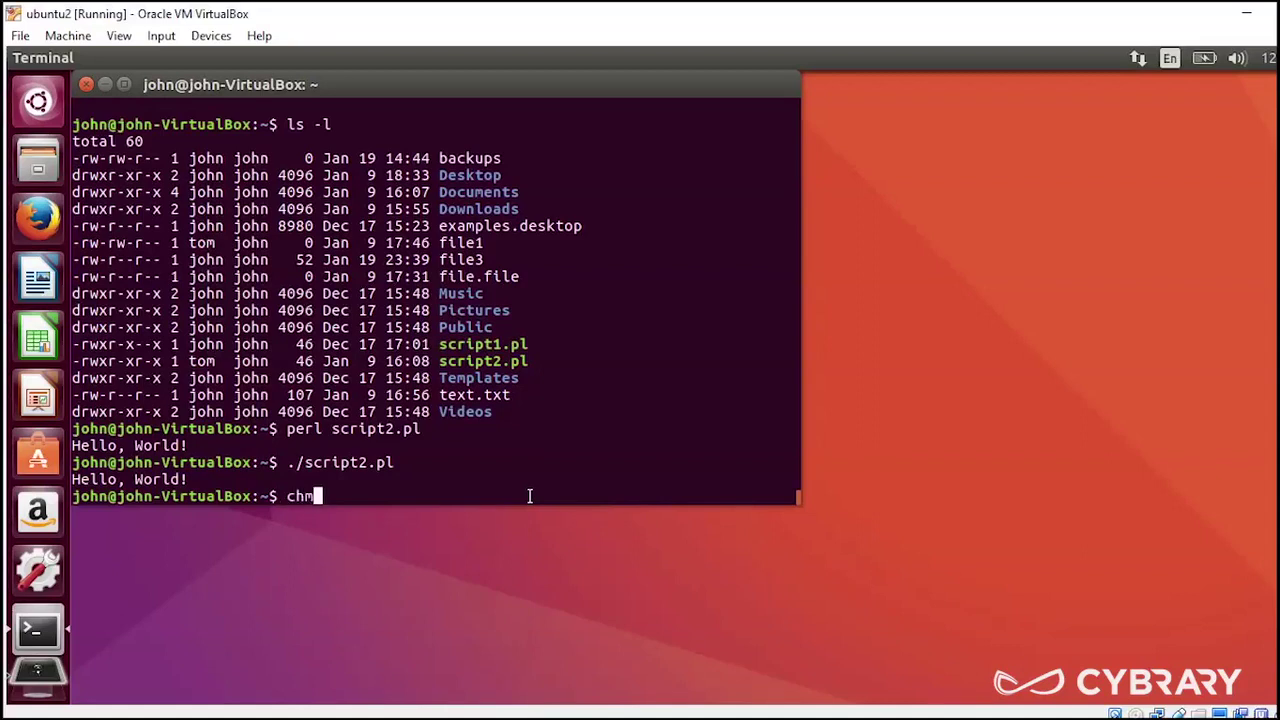
{"action": "type", "text": "od"}
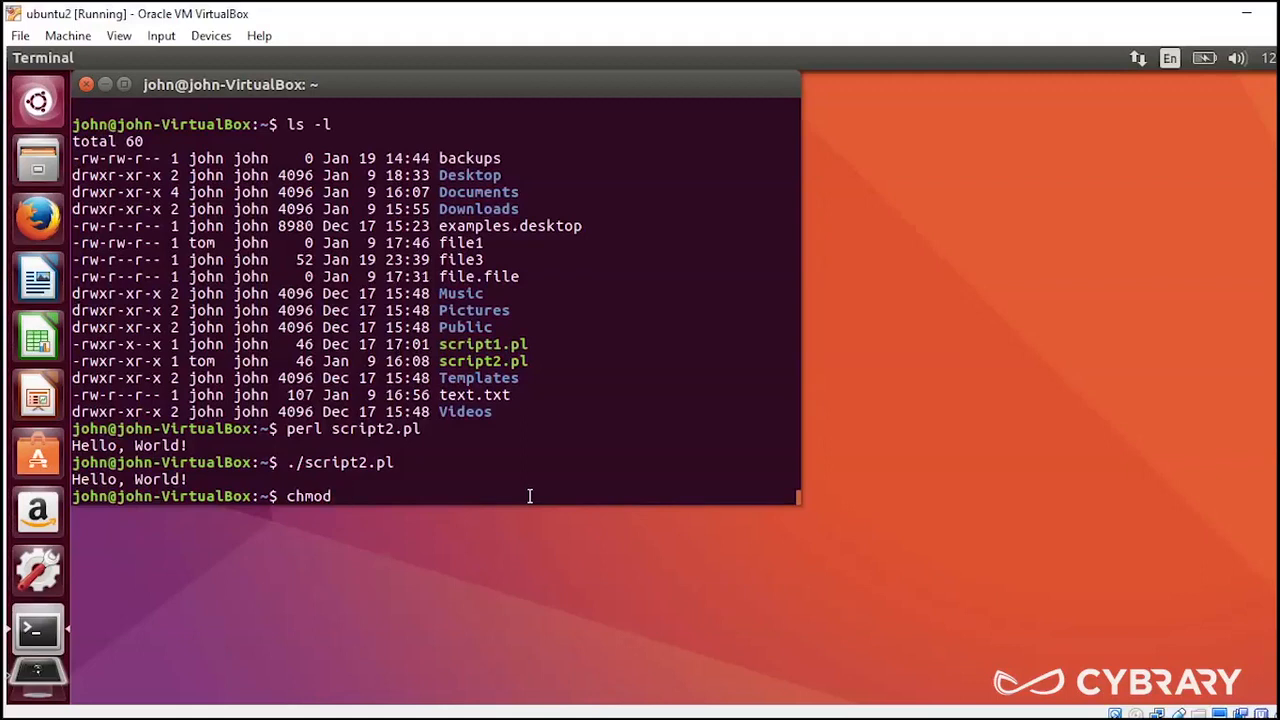
{"action": "type", "text": "-x"}
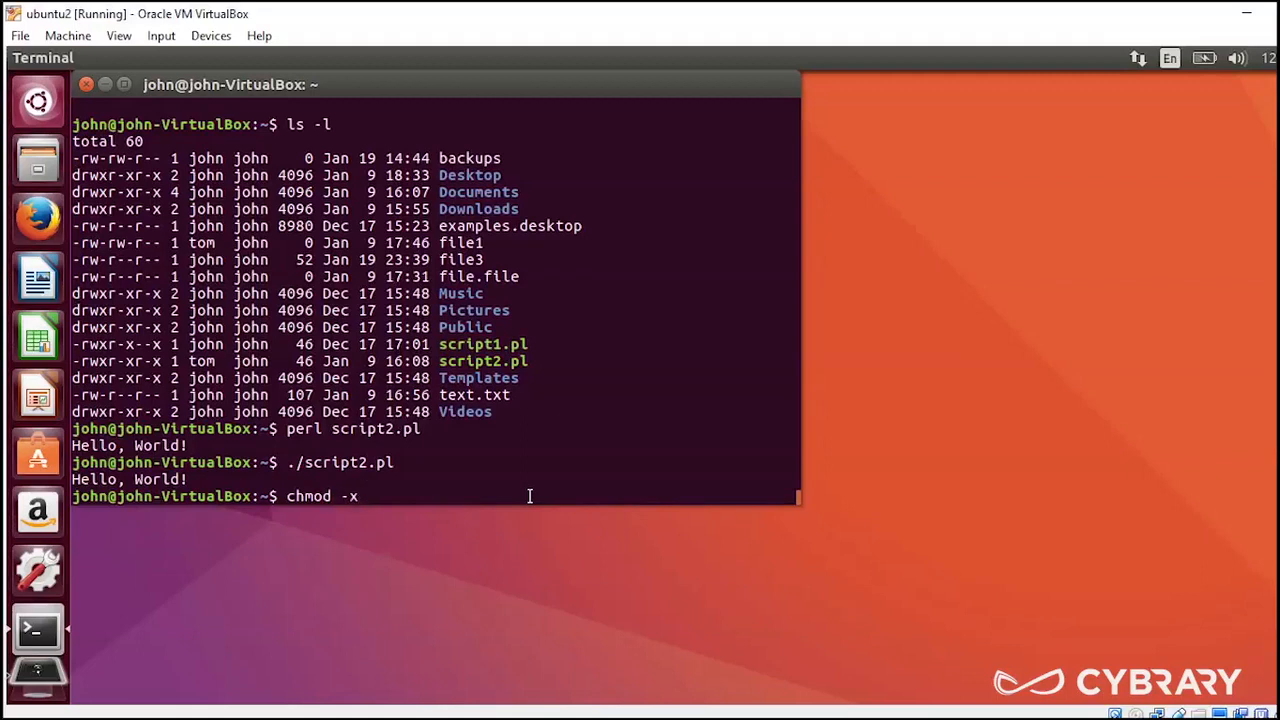
{"action": "type", "text": "sc"}
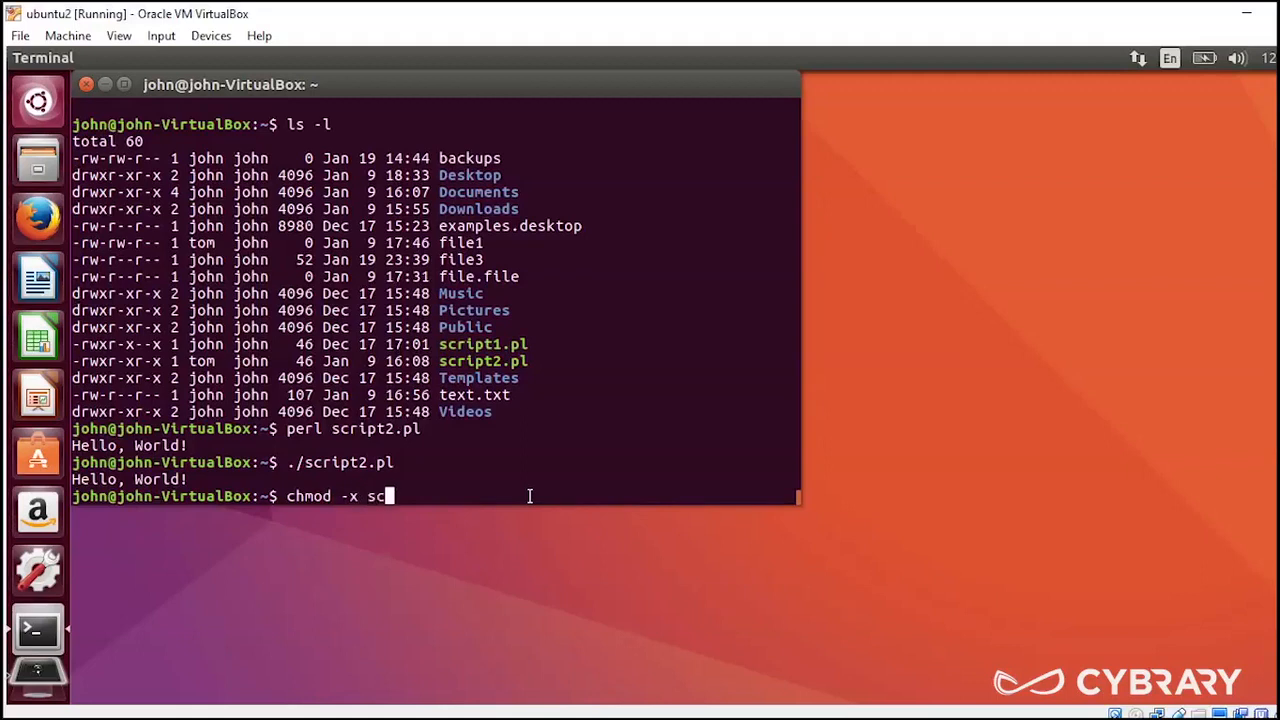
{"action": "type", "text": "ri"}
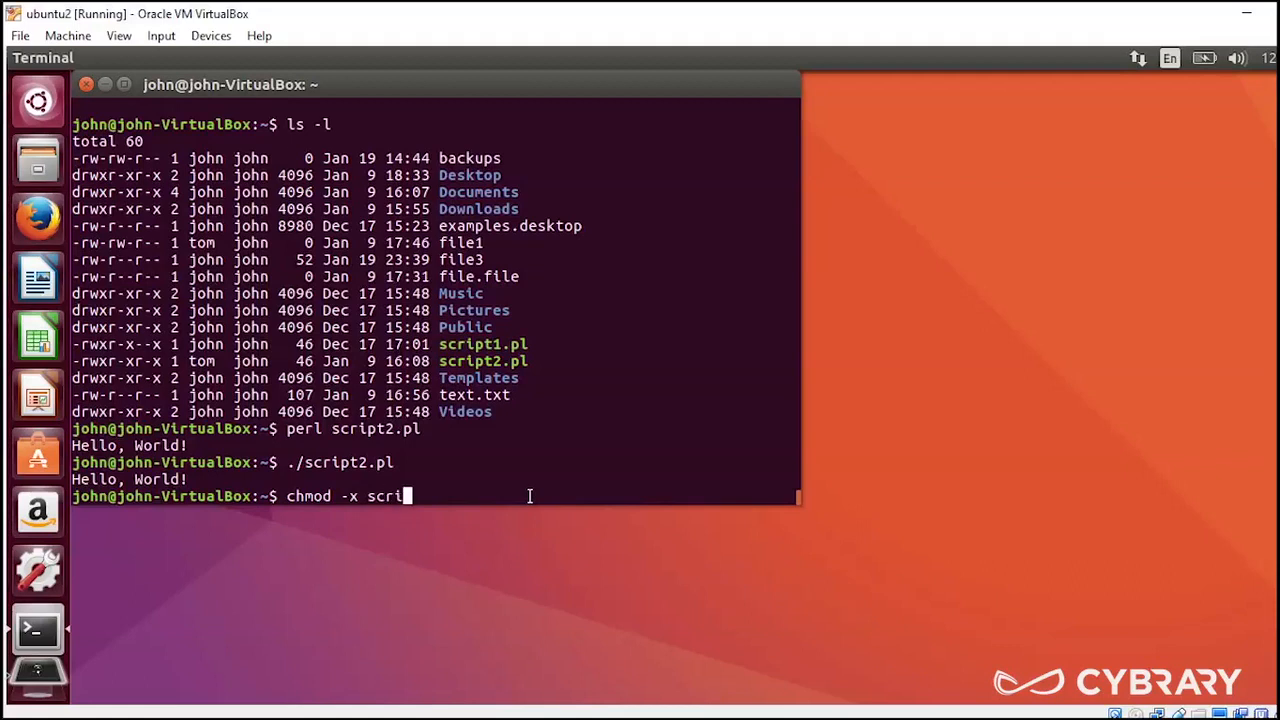
{"action": "type", "text": "pt2.pl"}
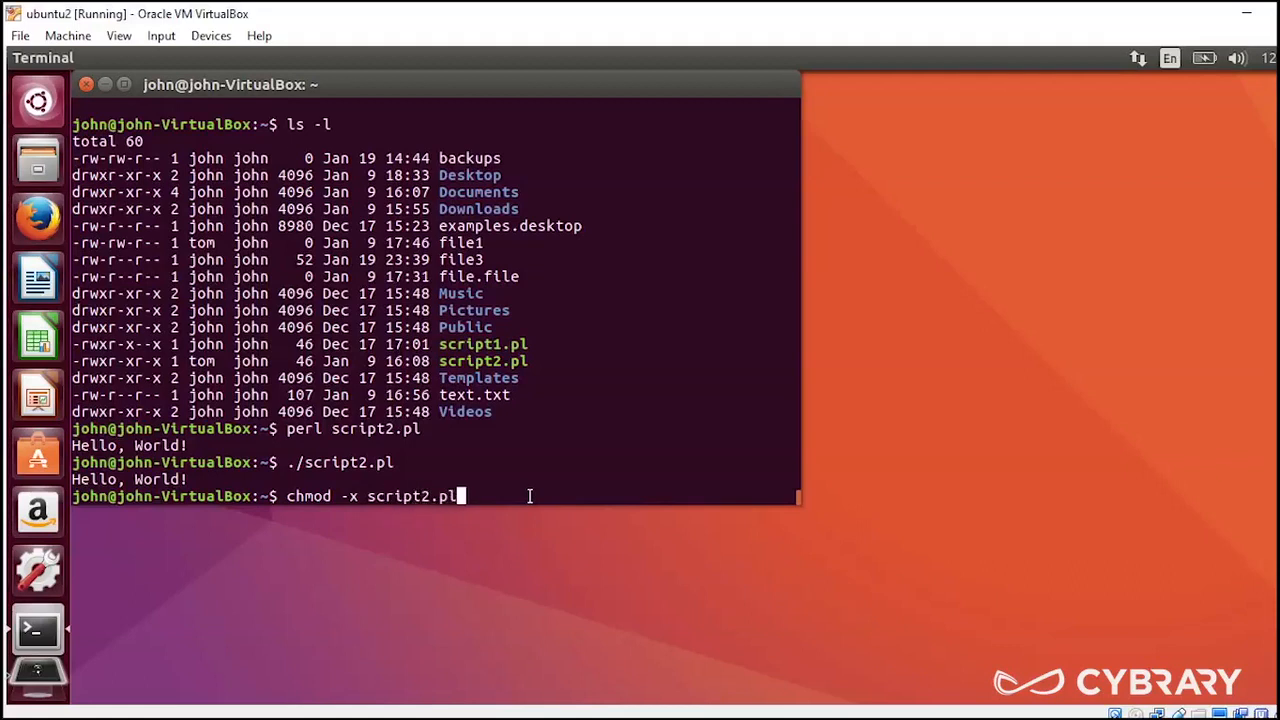
{"action": "key", "text": "Return"}
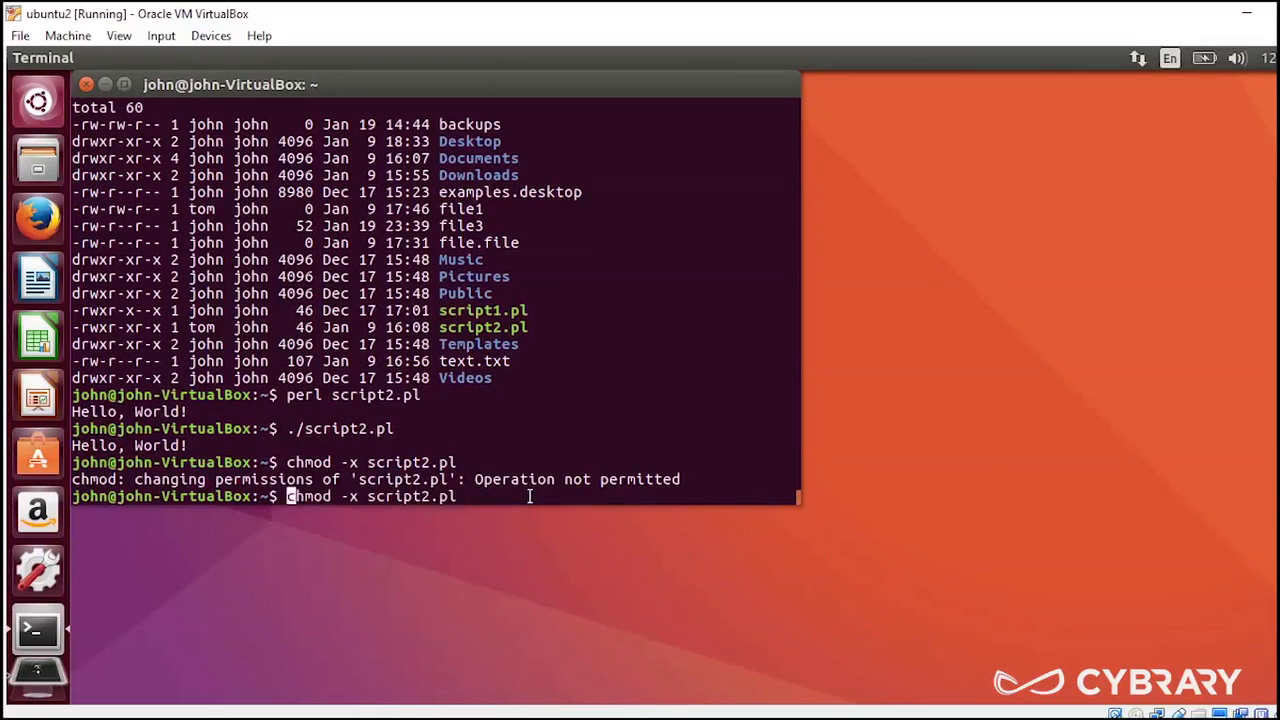
Step: Rerun the chmod -x command with sudo and enter the password
{"action": "type", "text": "sudo"}
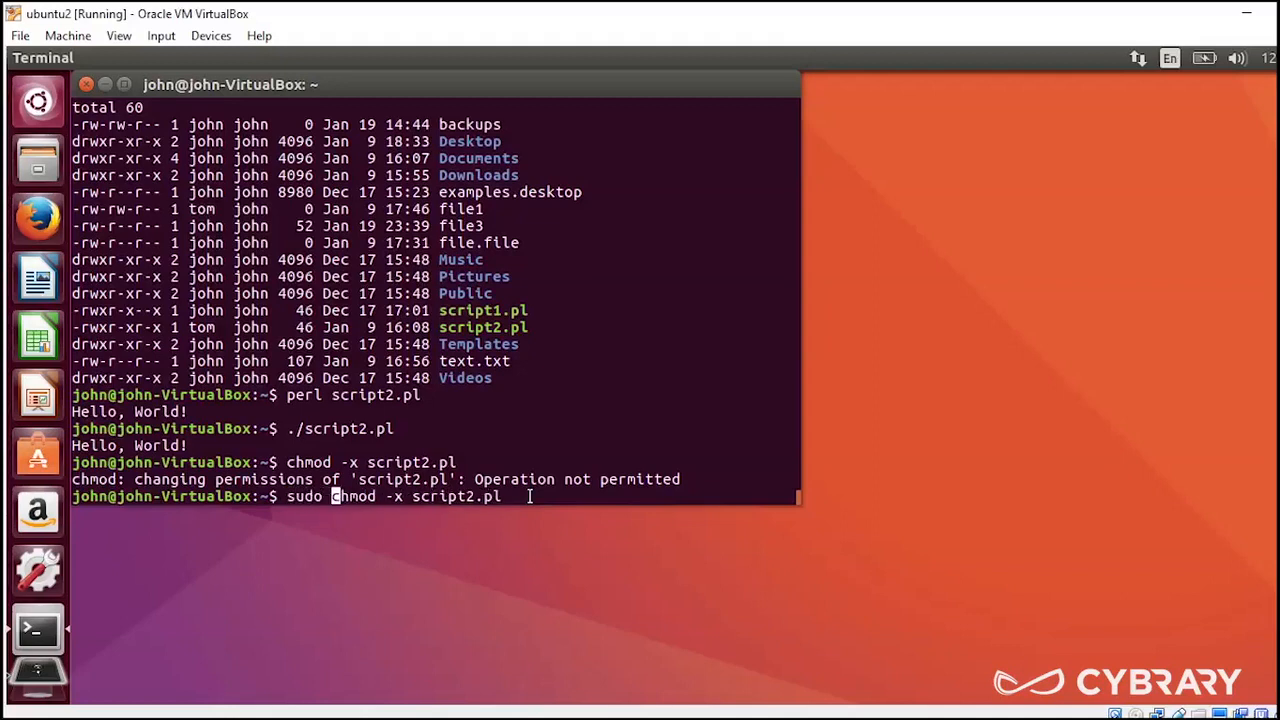
{"action": "key", "text": "Return"}
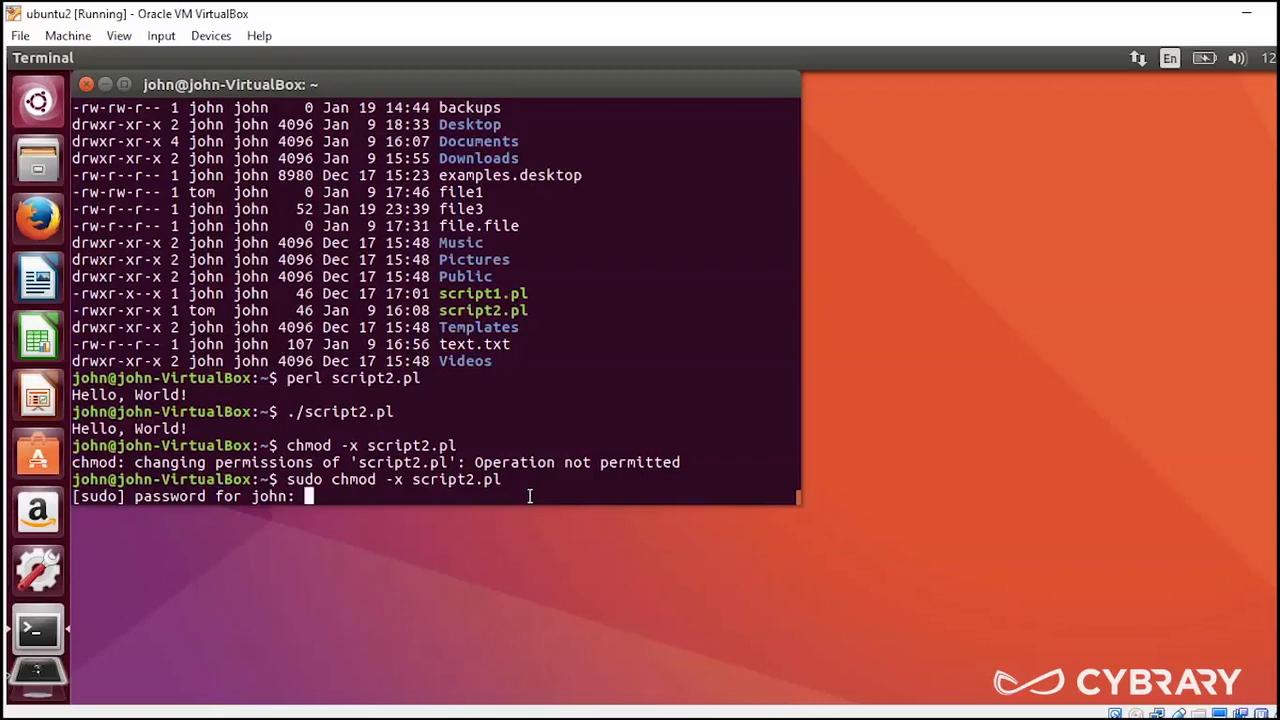
{"action": "key", "text": "Return"}
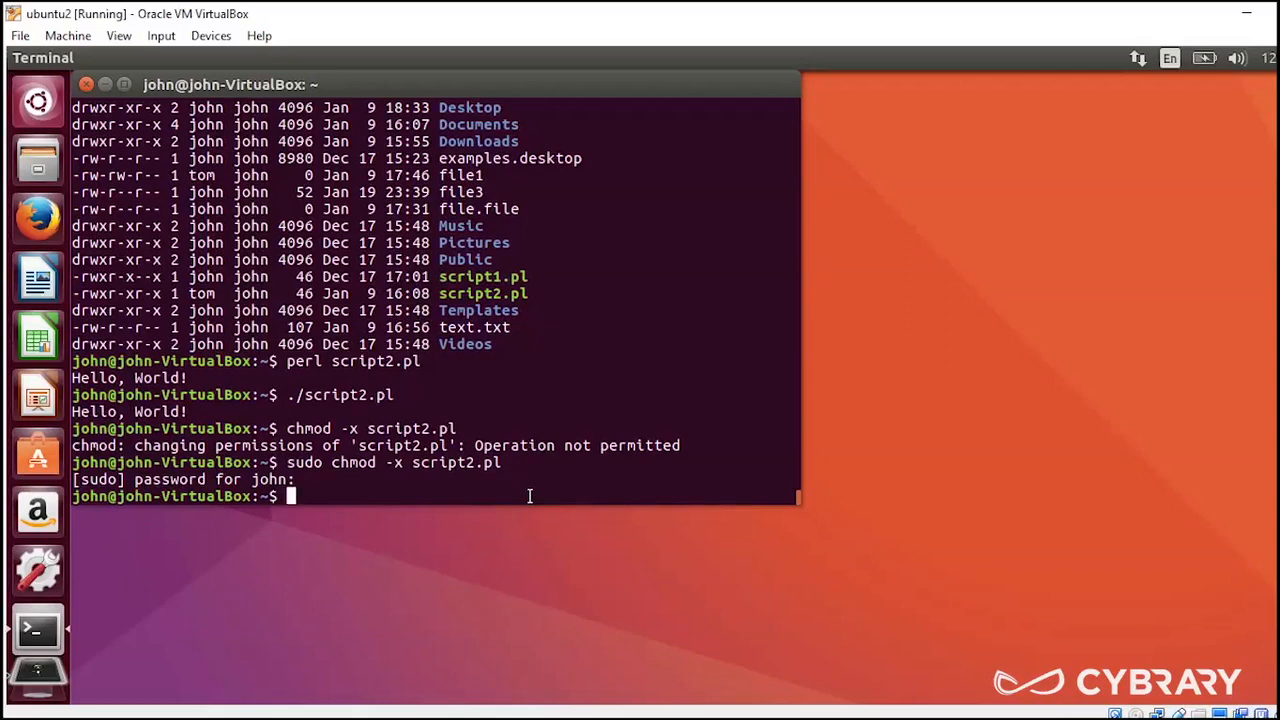
Step: Run 'ls -l' to confirm script2.pl is now -rw-r--r--, then begin another chmod
{"action": "type", "text": "ls -l"}
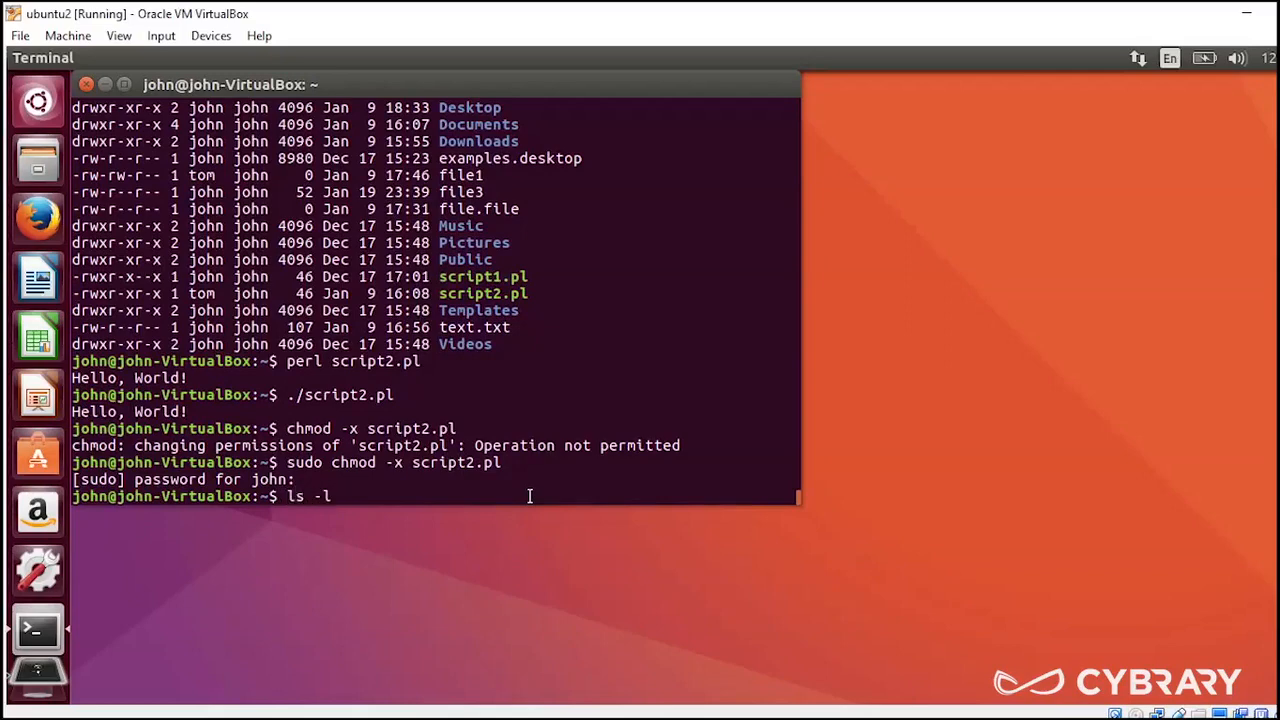
{"action": "key", "text": "Return"}
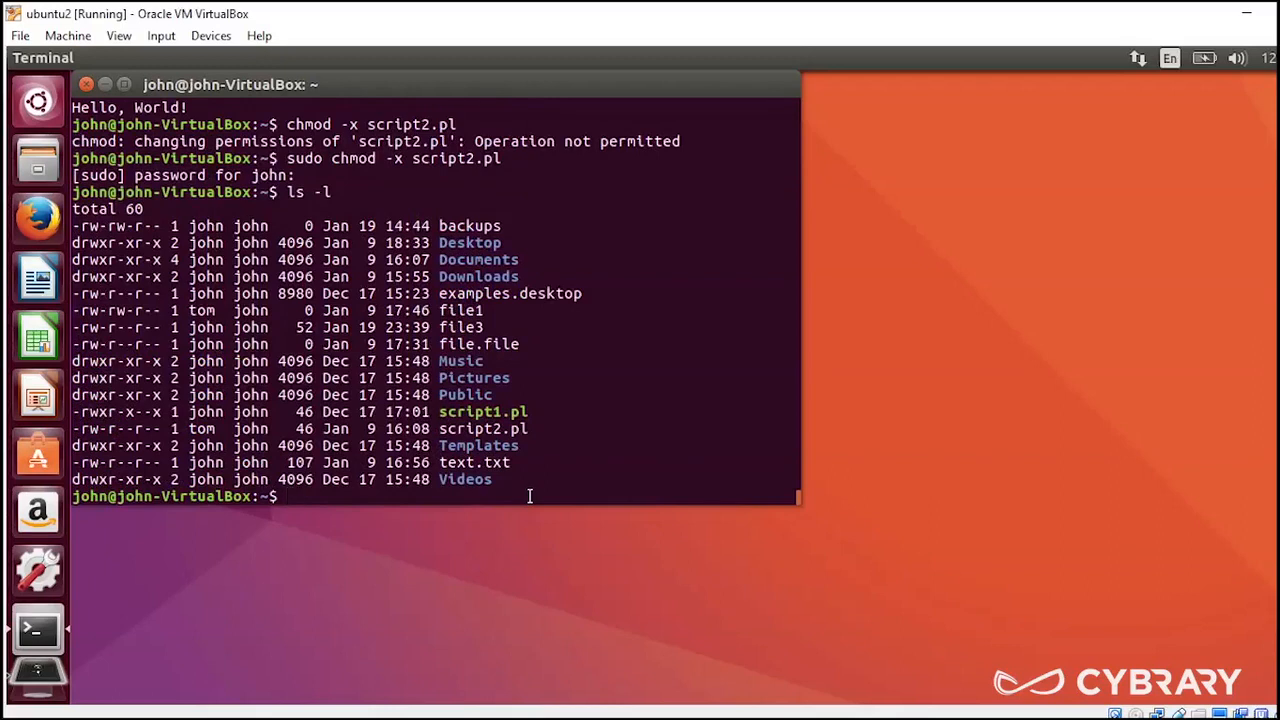
{"action": "mouse_move", "coordinate": [289, 496]}
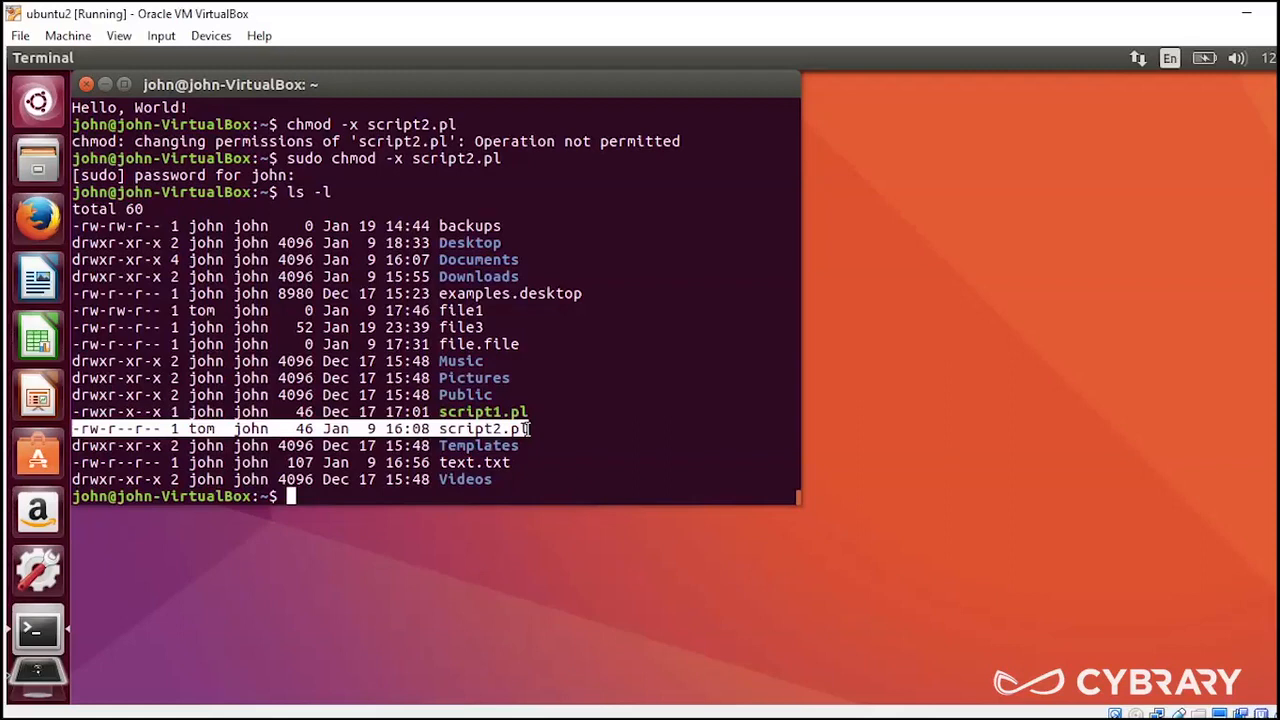
{"action": "type", "text": "chmo"}
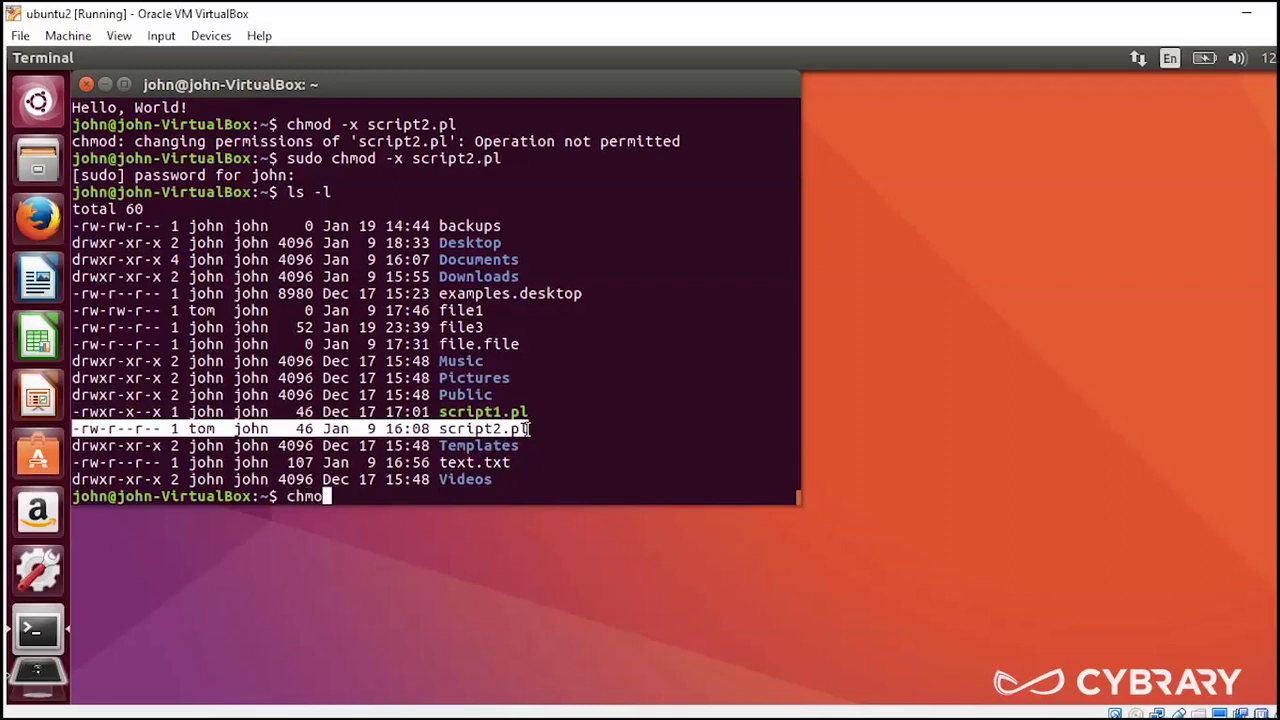
Step: Try 'chmod +x script2.pl' without sudo, which is refused as not permitted
{"action": "type", "text": "+"}
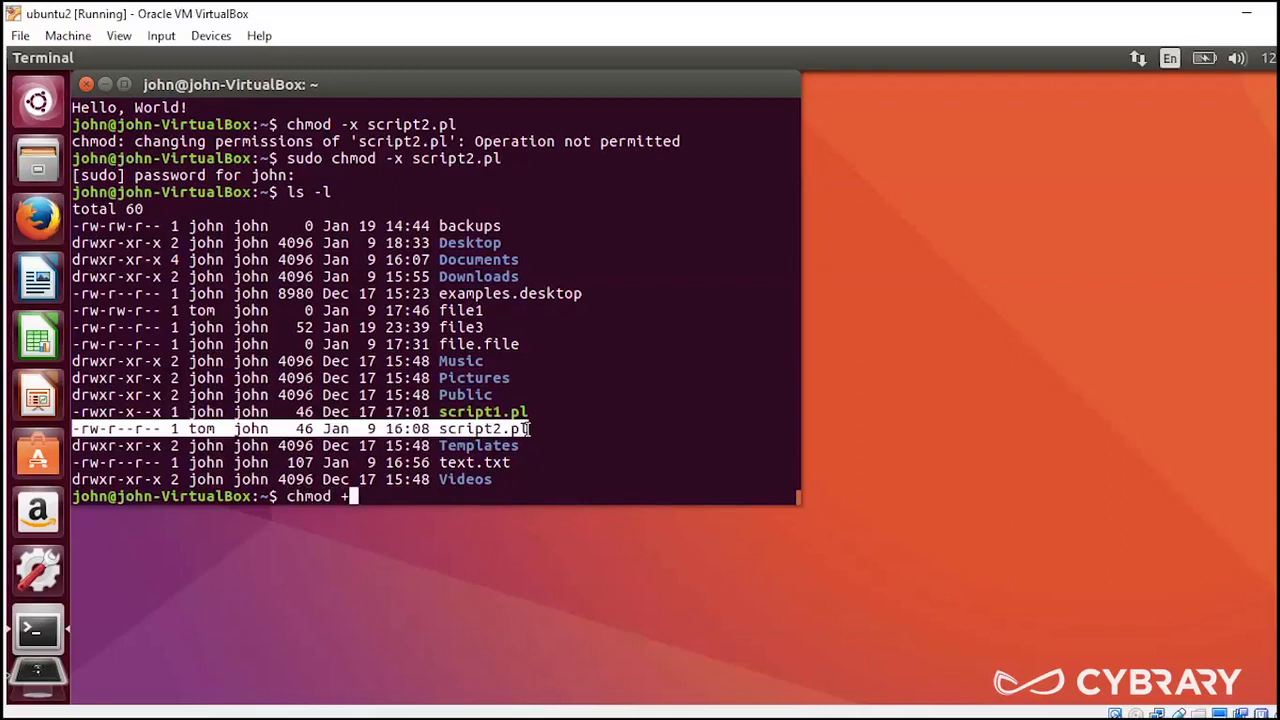
{"action": "type", "text": "x"}
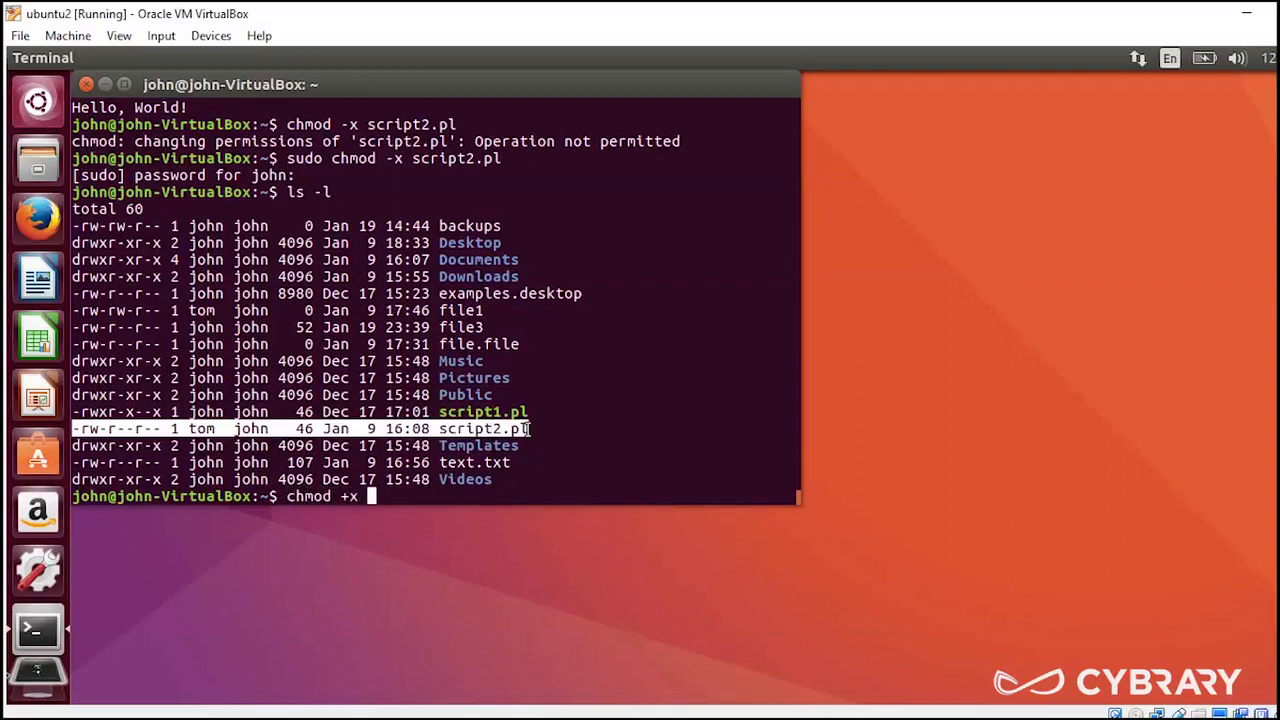
{"action": "type", "text": "script"}
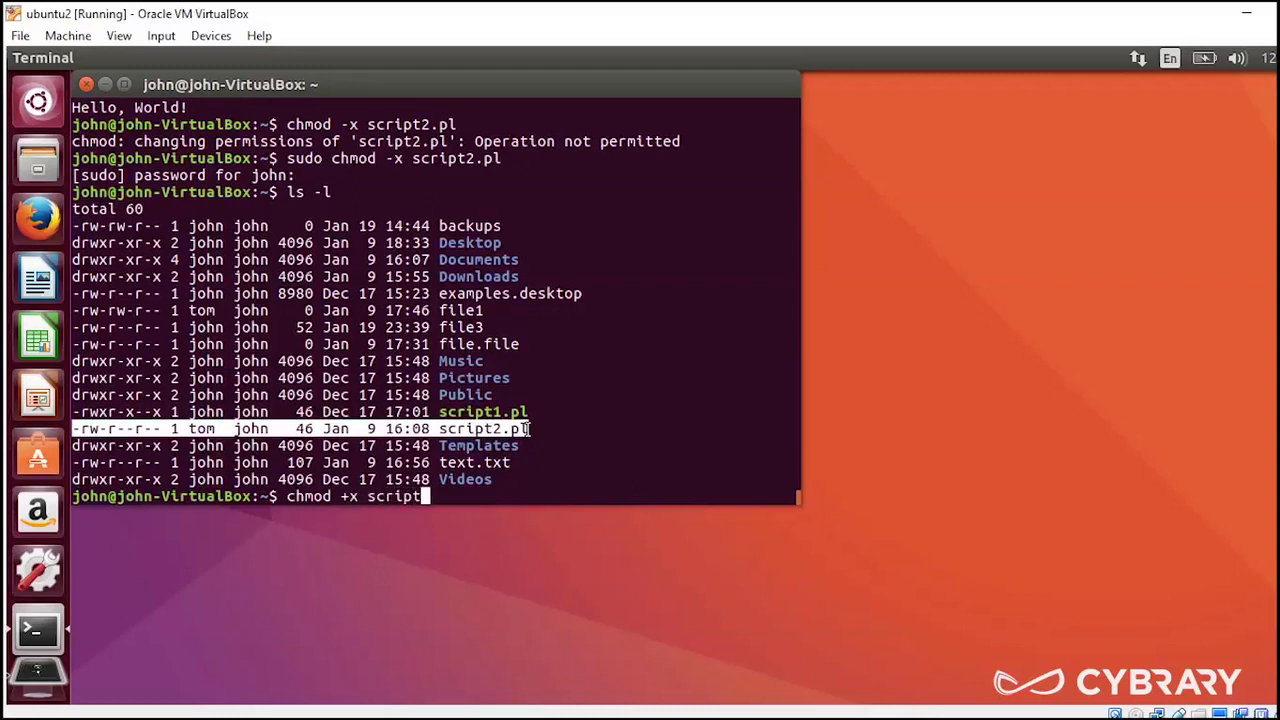
{"action": "key", "text": "Return"}
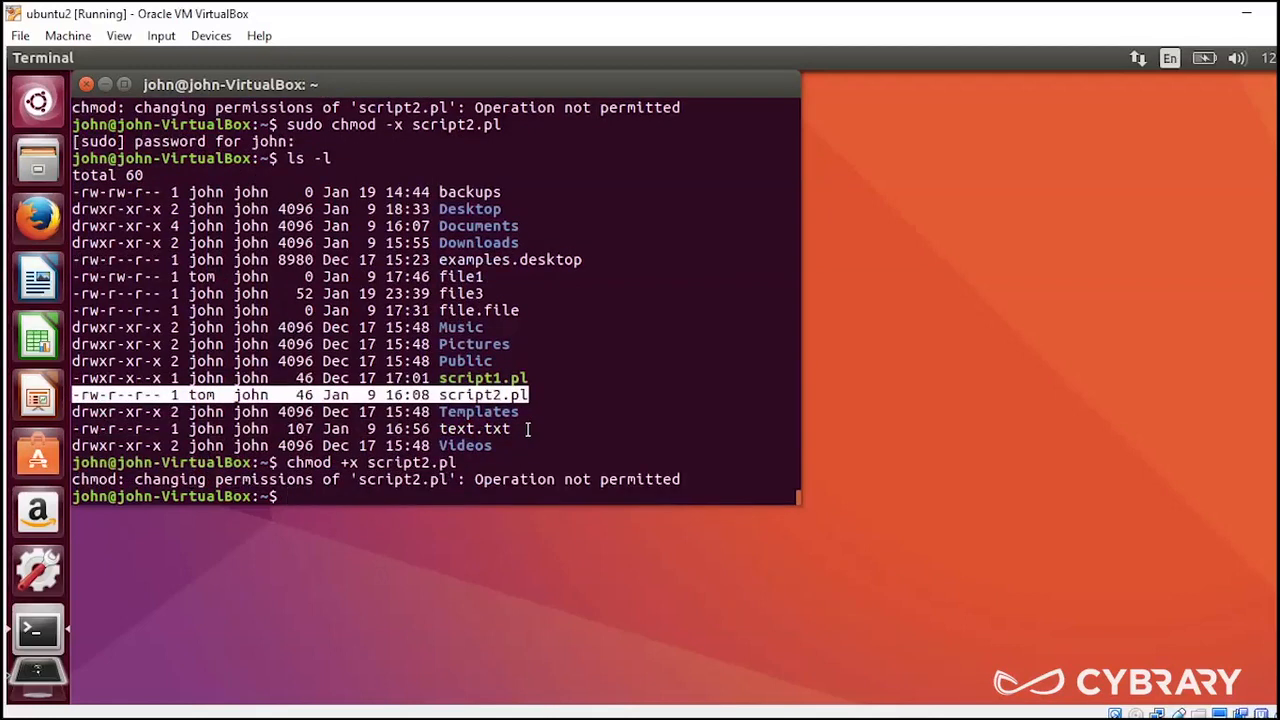
Step: Rerun it as 'sudo chmod +x script2.pl' and list files showing -rwxr-xr-x
{"action": "type", "text": "chmod +x script2.pl"}
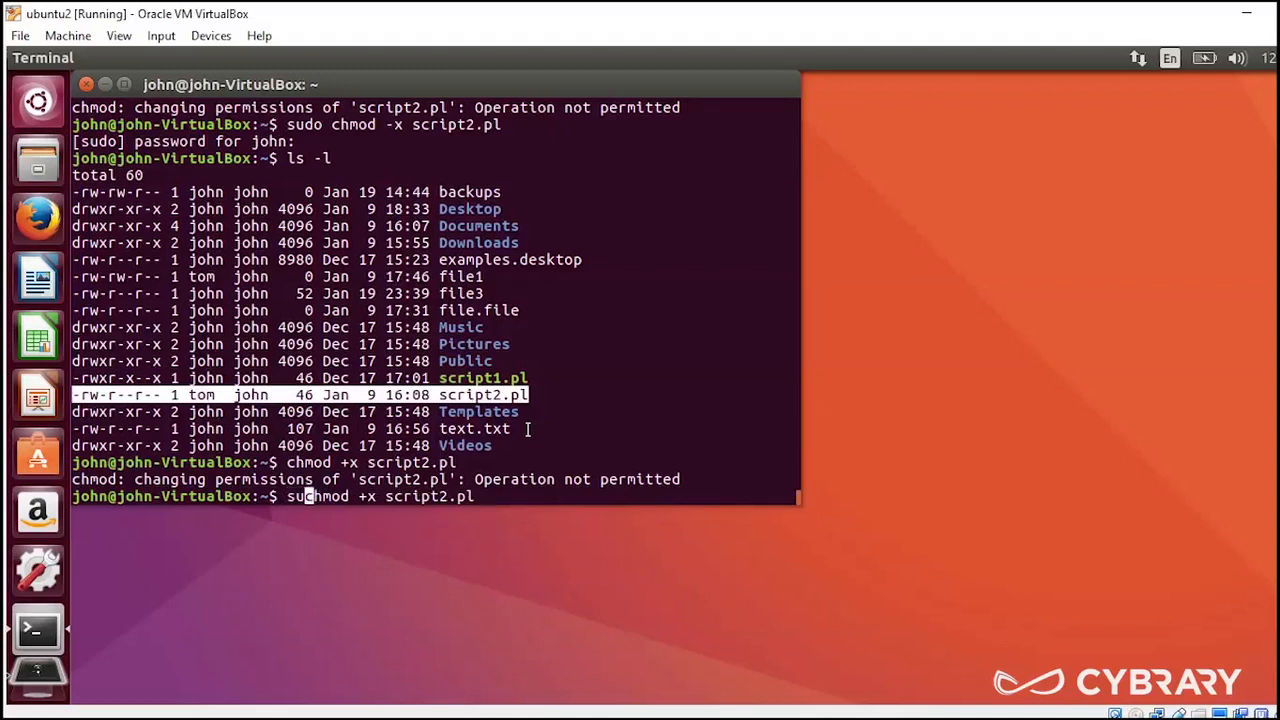
{"action": "key", "text": "Return"}
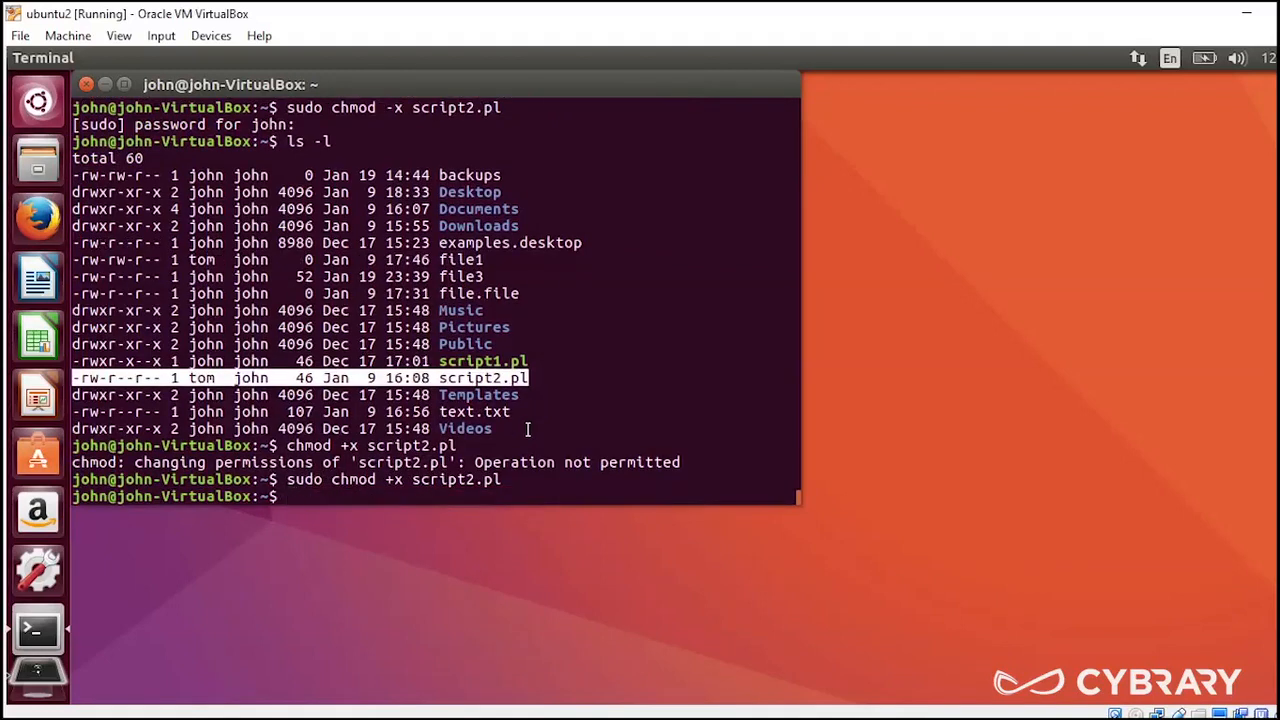
{"action": "type", "text": "ls"}
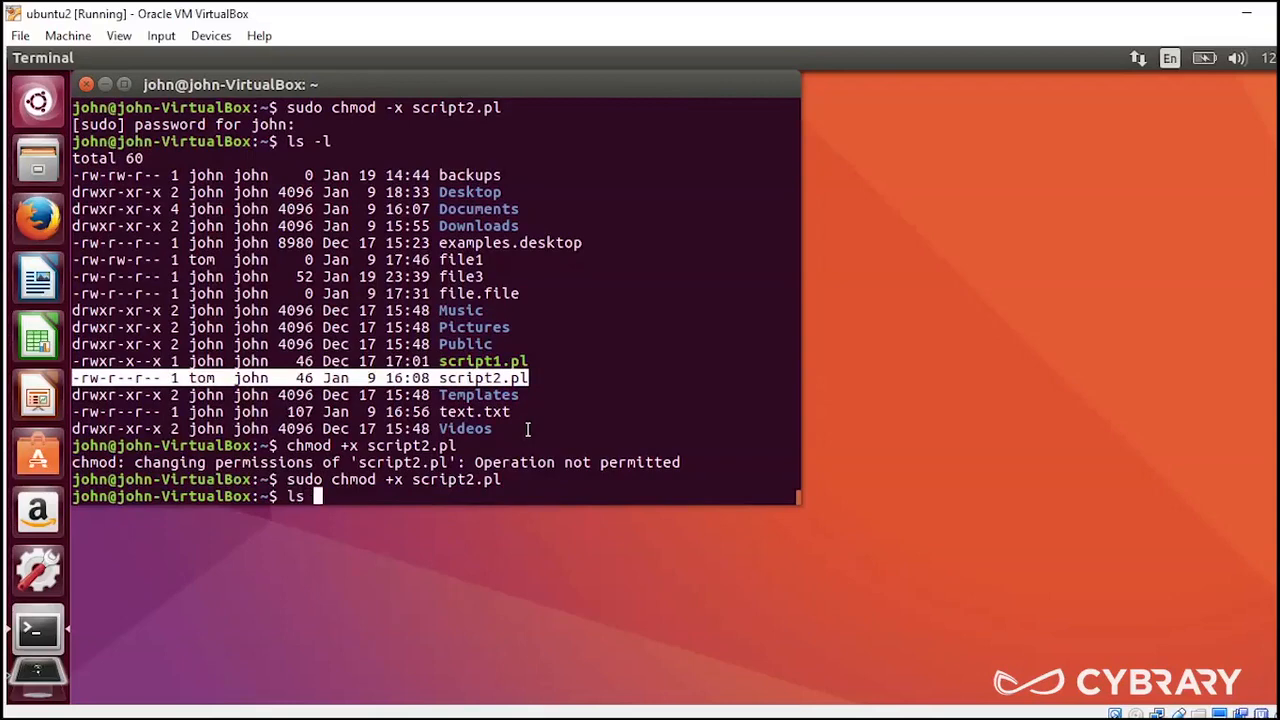
{"action": "key", "text": "Return"}
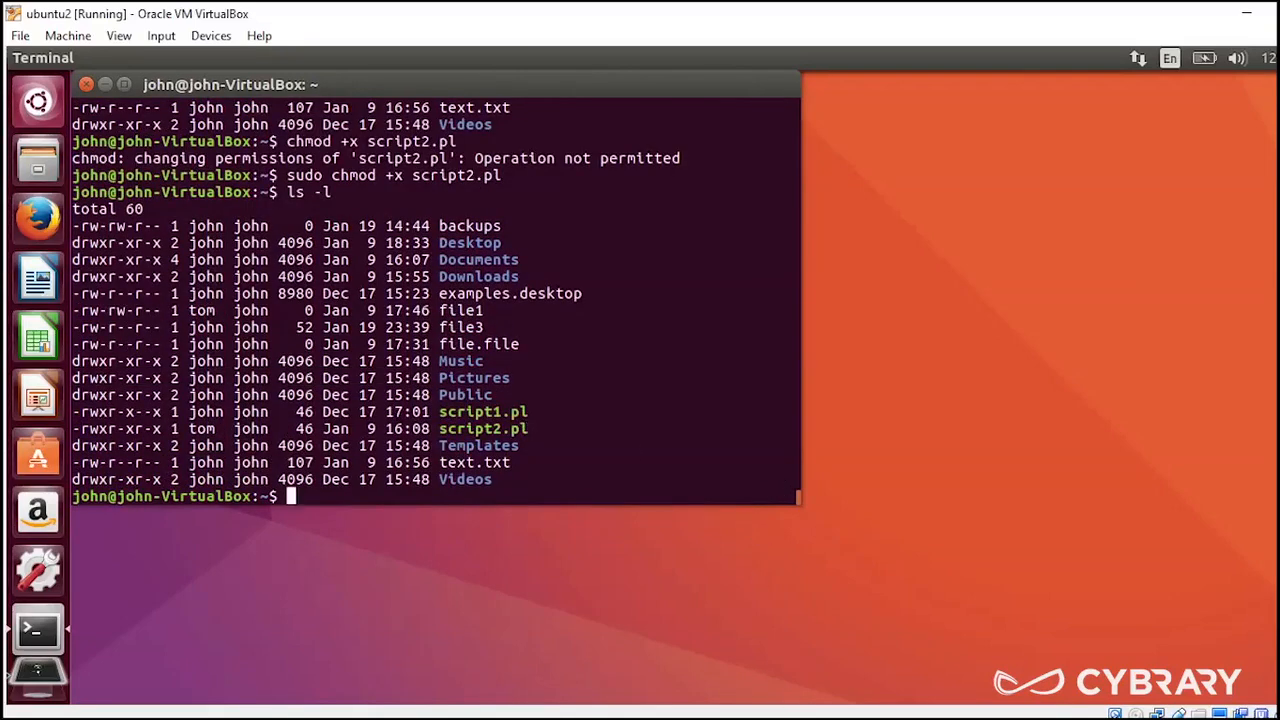
{"action": "mouse_move", "coordinate": [1190, 660]}
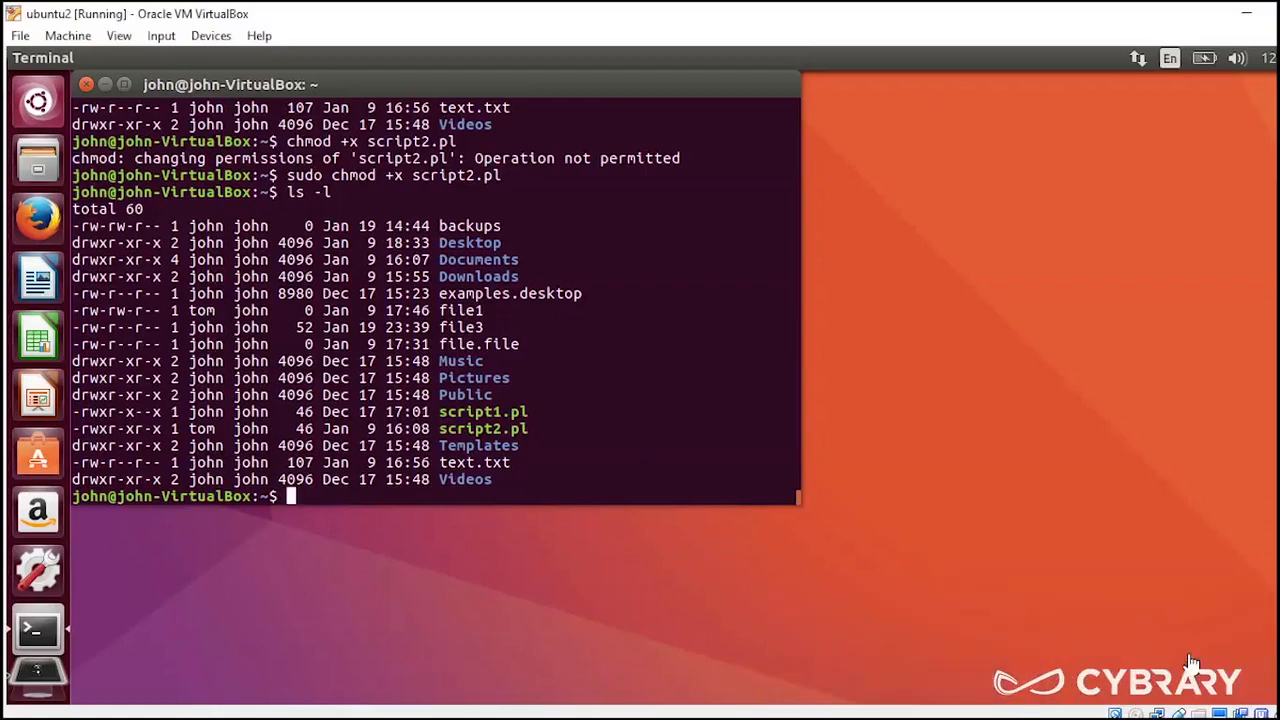
{"action": "mouse_move", "coordinate": [147, 430]}
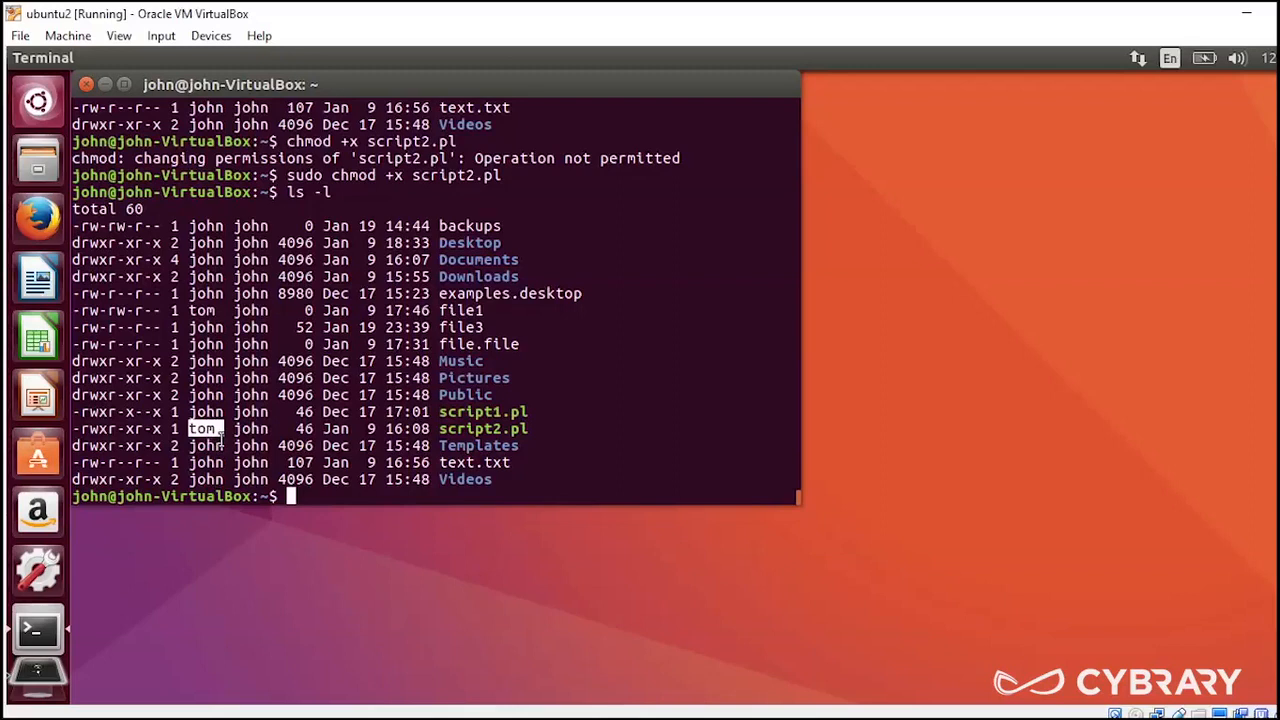
Step: Confirm script2.pl is -rwxr-xr-x and still owned by tom in the listing
{"action": "type", "text": "c"}
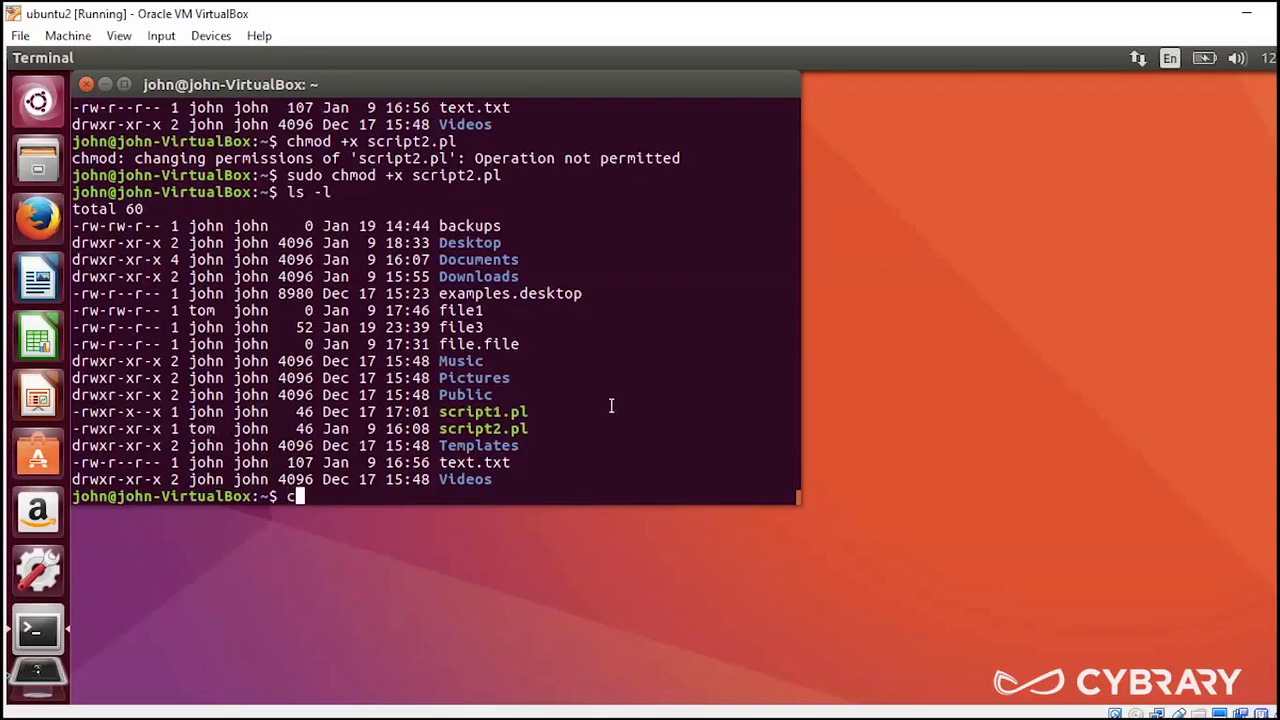
Step: Try chown john script2.pl without sudo, which fails with 'Operation not permitted'
{"action": "type", "text": "hown"}
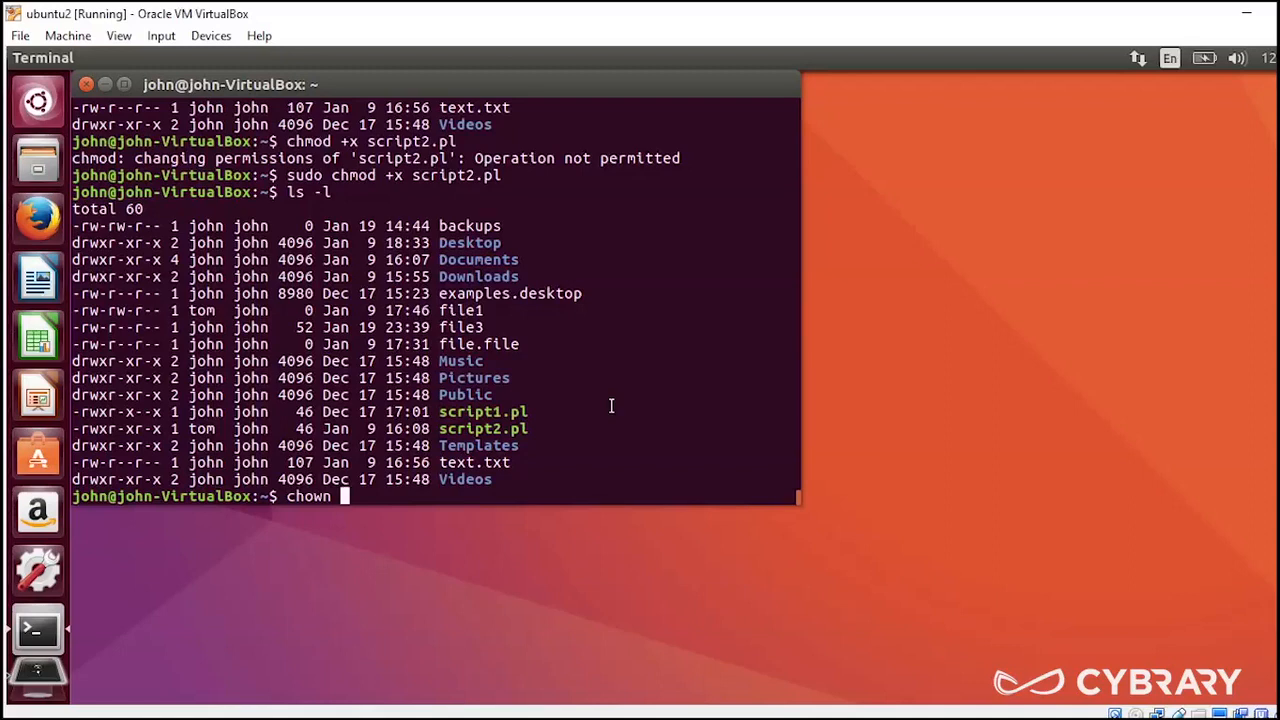
{"action": "type", "text": "john"}
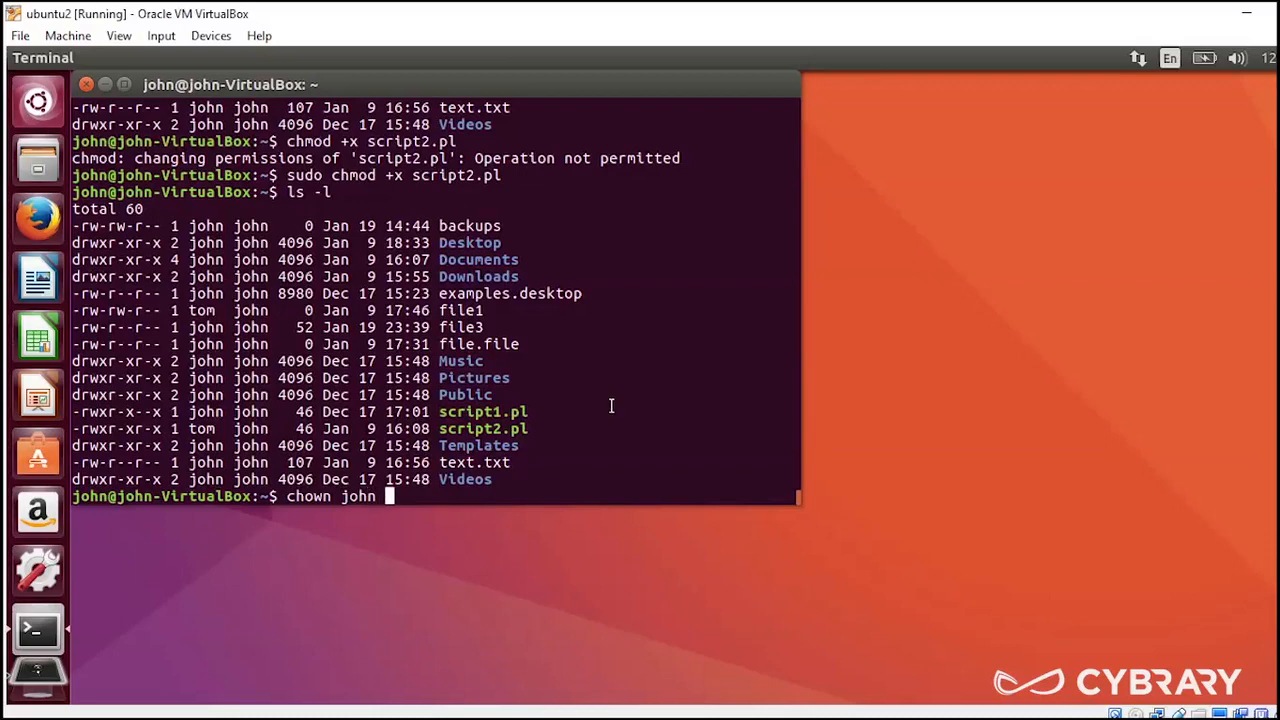
{"action": "type", "text": "script"}
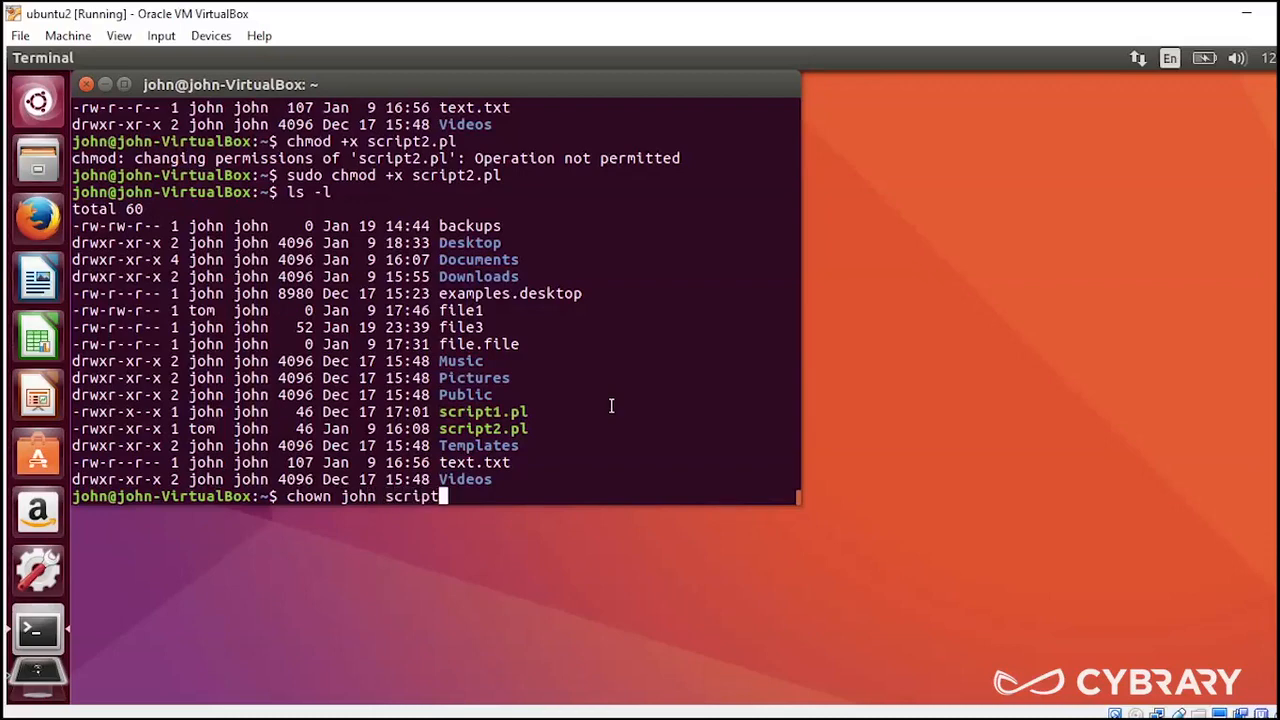
{"action": "key", "text": "Return"}
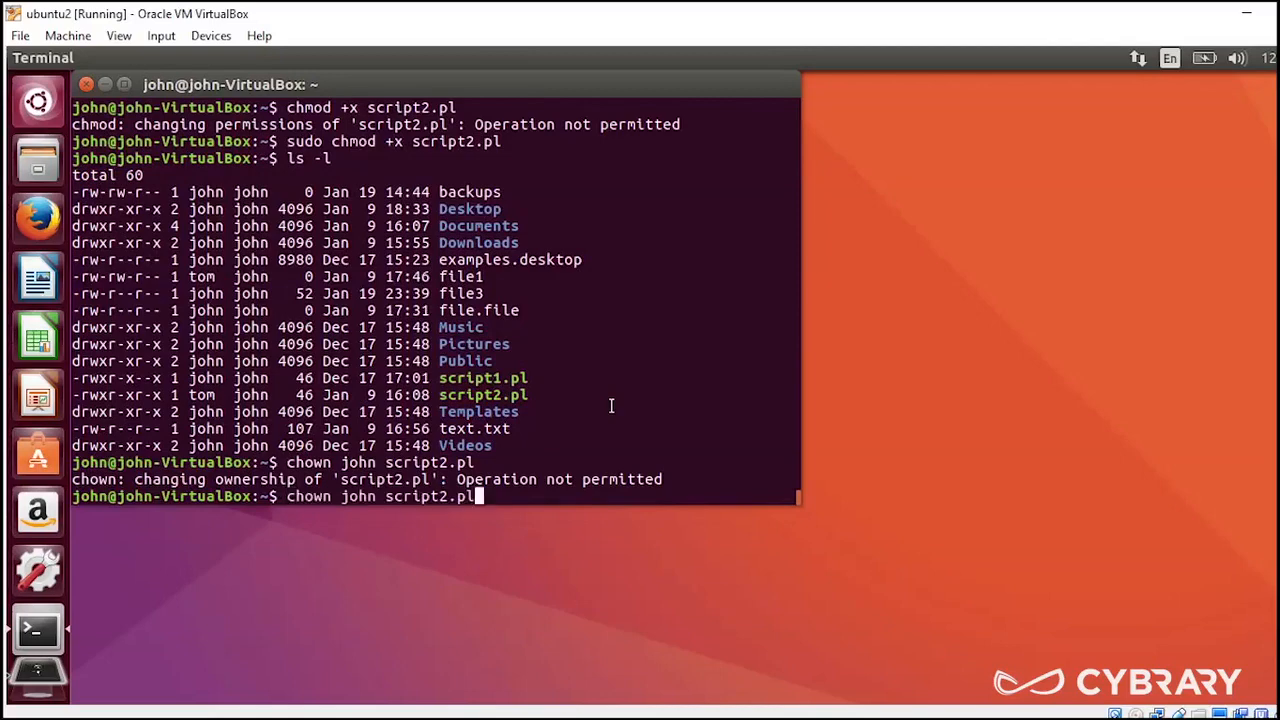
Step: Rerun the ownership change as sudo chown john script2.pl
{"action": "type", "text": "sudo"}
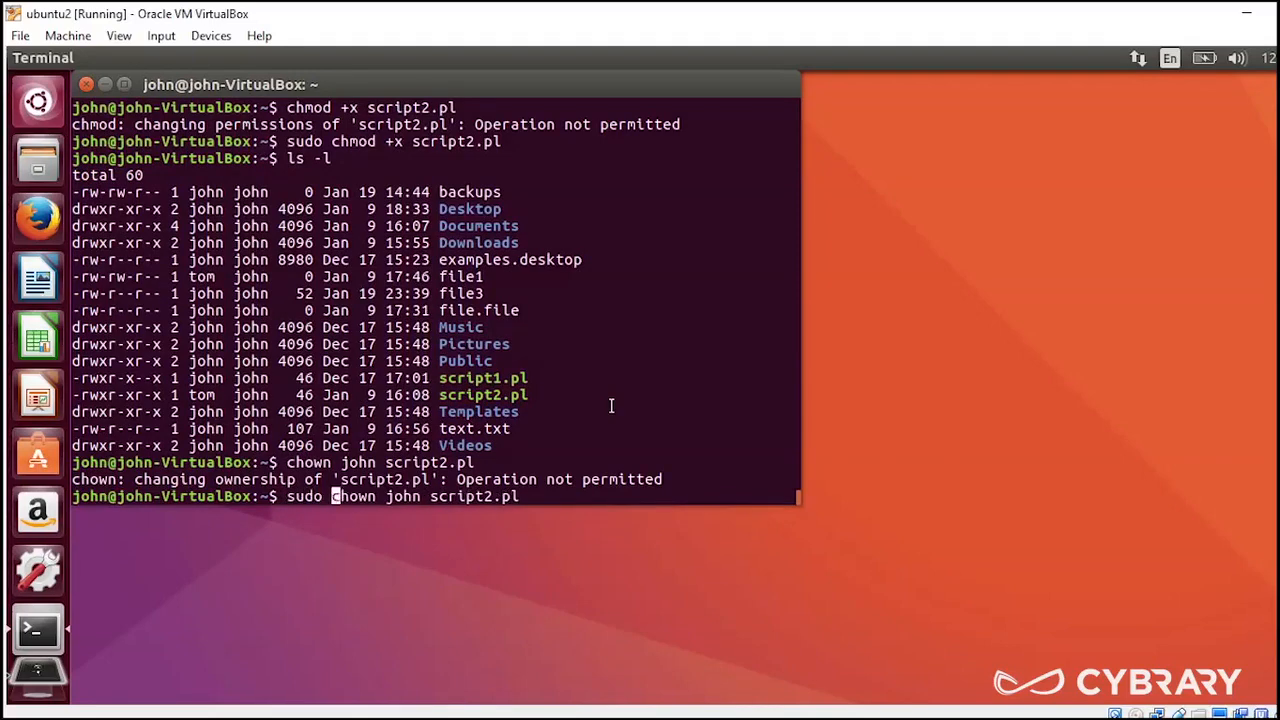
{"action": "key", "text": "Return"}
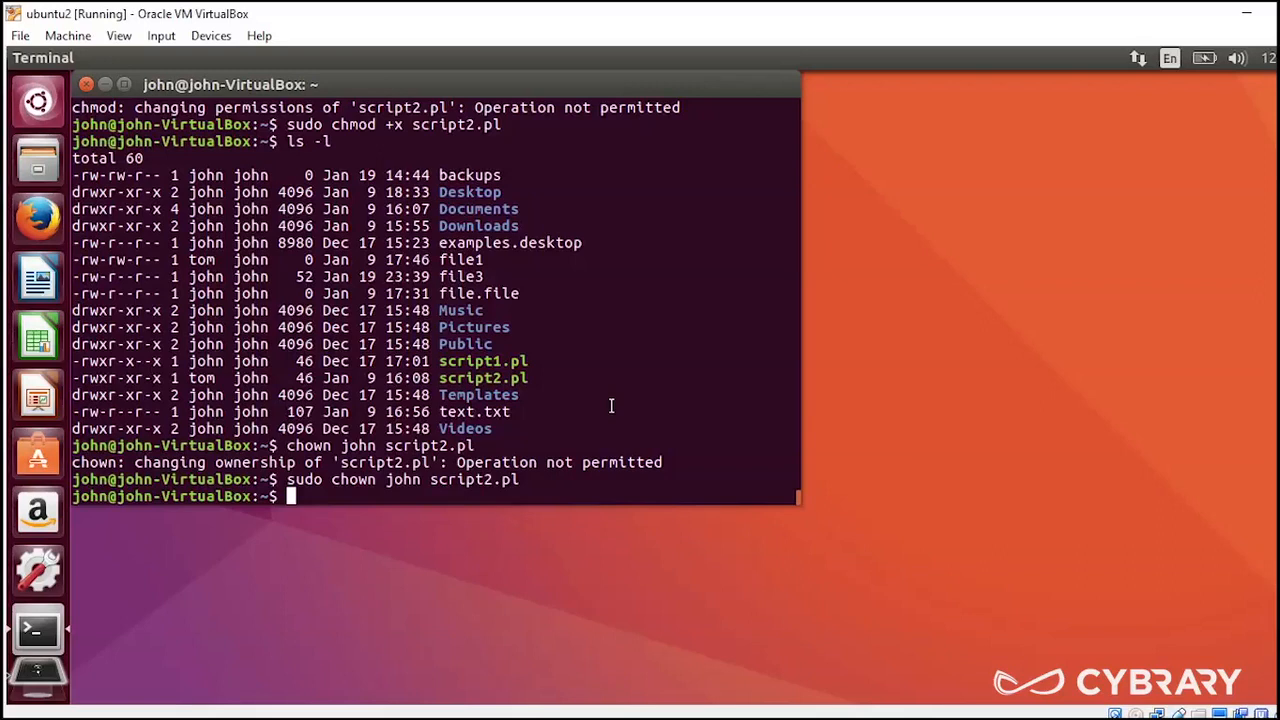
{"action": "type", "text": "ls"}
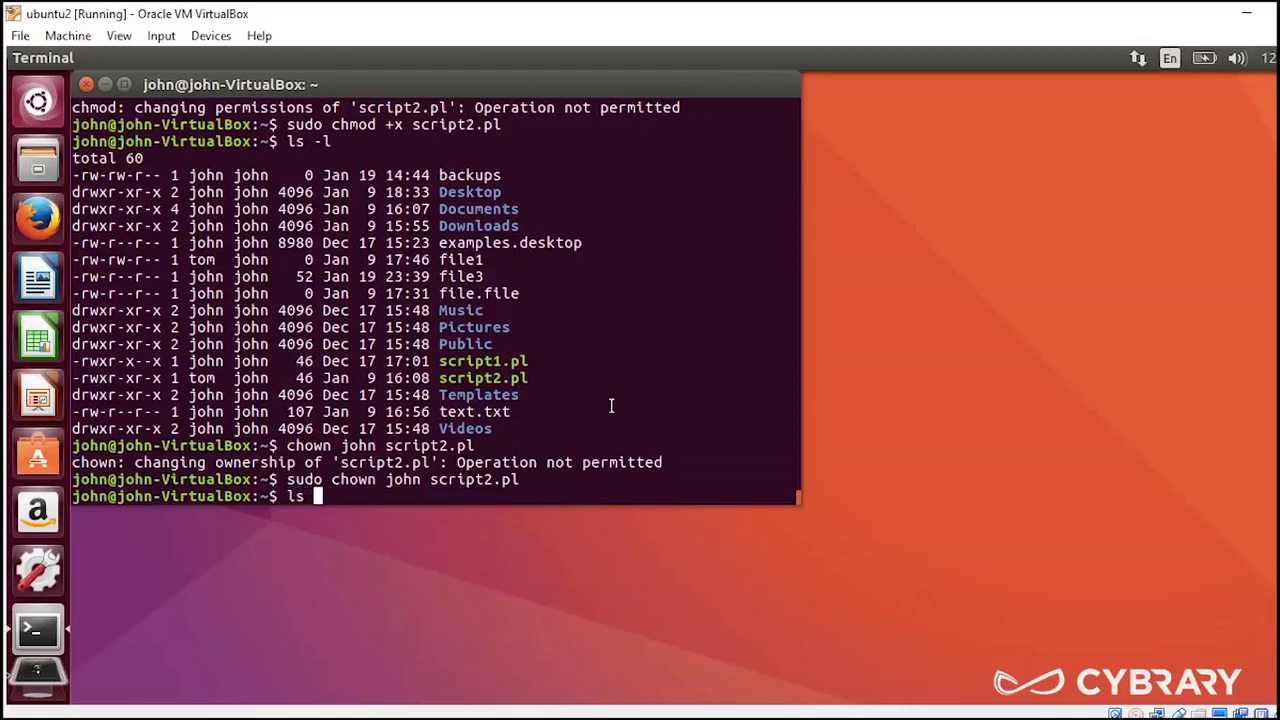
Step: Run ls -l to check which user owns script2.pl
{"action": "key", "text": "Return"}
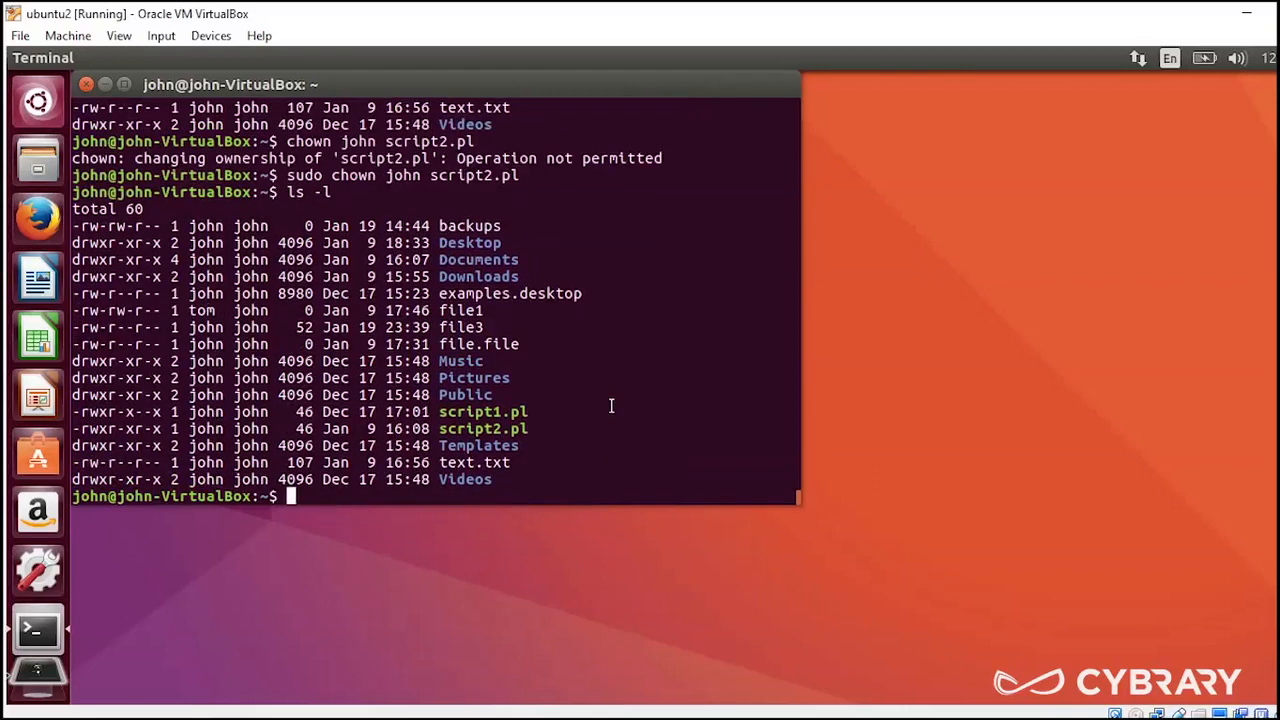
{"action": "mouse_move", "coordinate": [465, 390]}
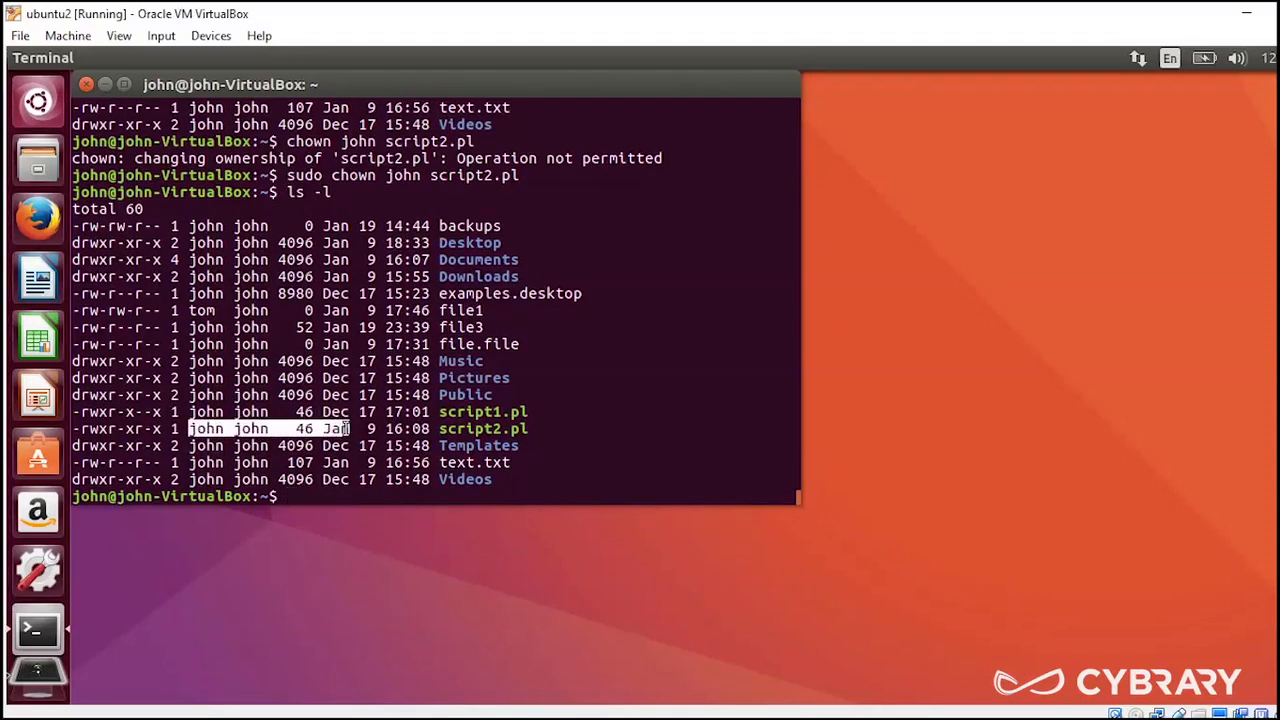
{"action": "mouse_move", "coordinate": [290, 496]}
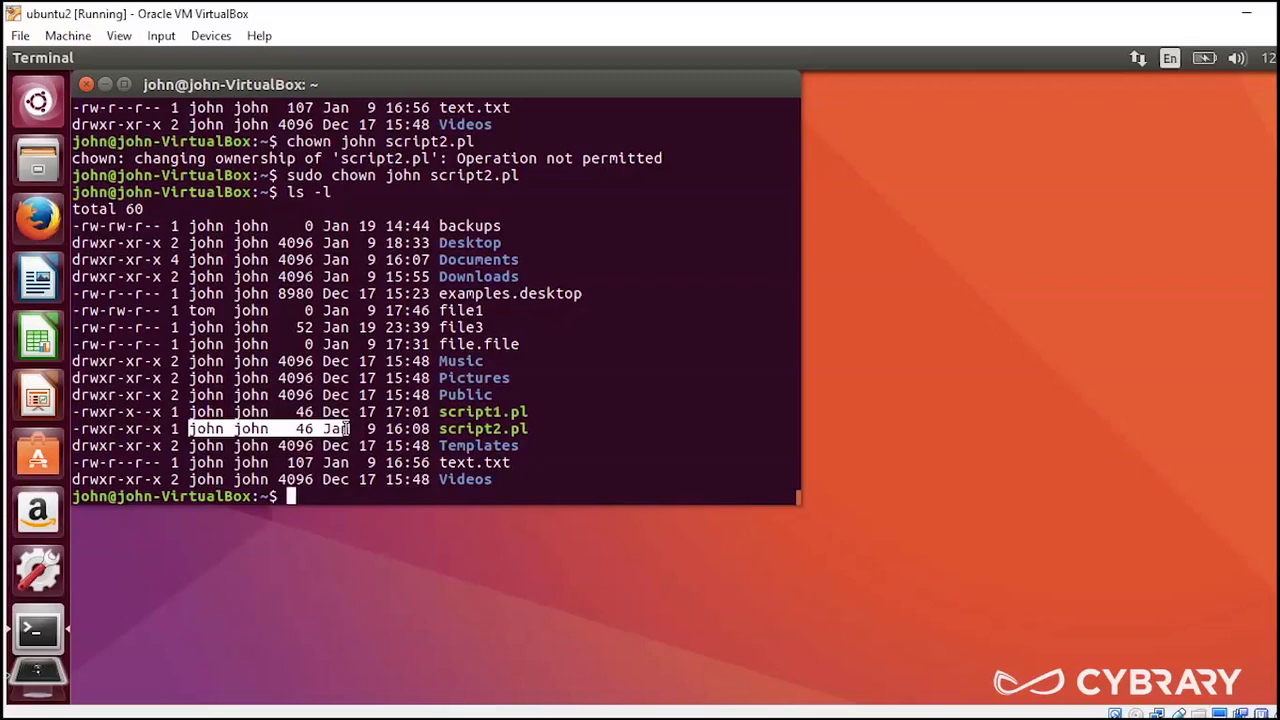